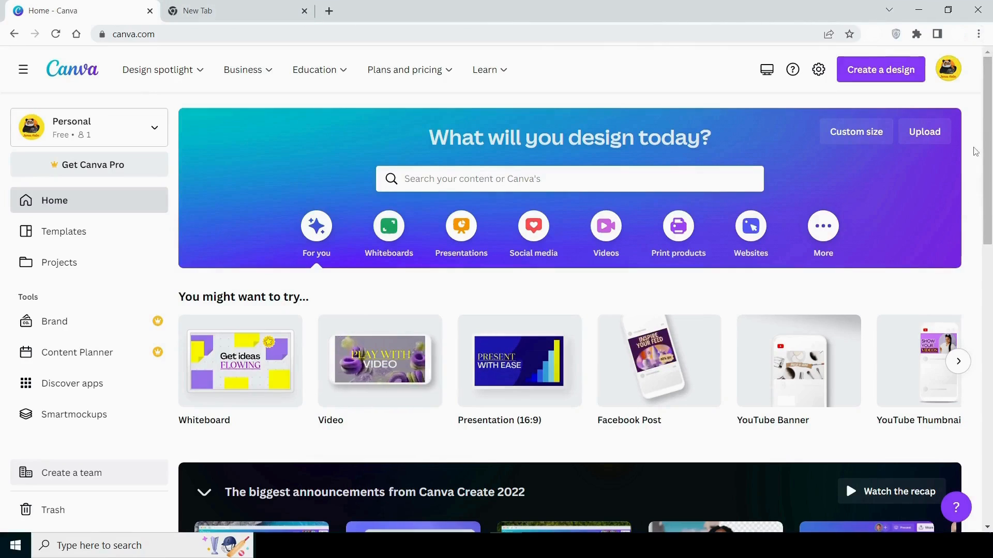
- Describe Canva as a design tool usable on web and mobile, with apps for Android and iOS
scroll("down", 3)
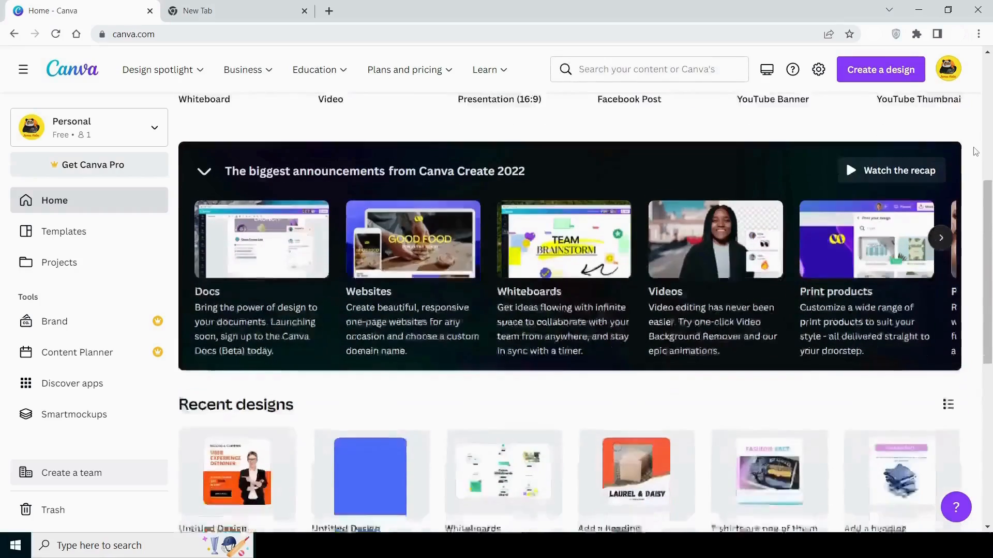
scroll("down", 3)
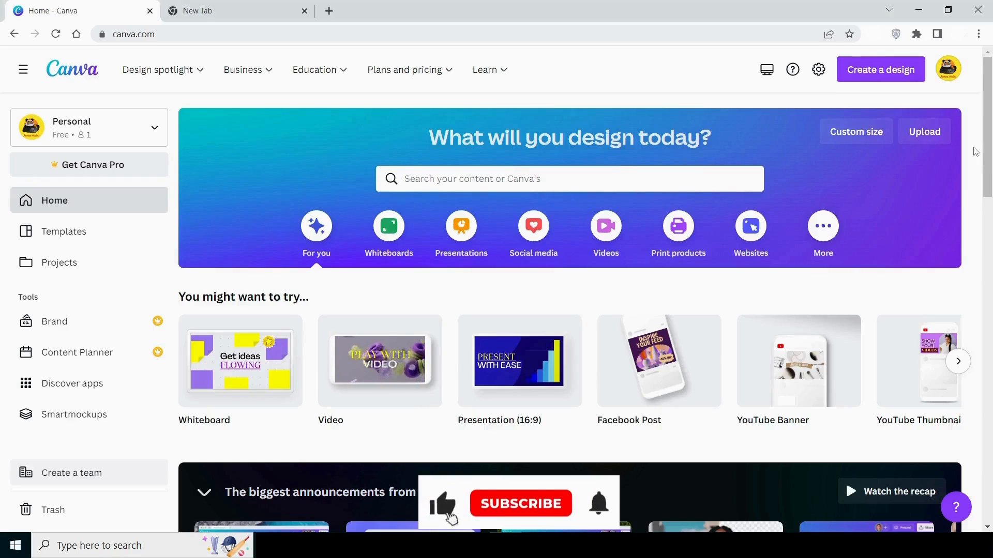
left_click(520, 504)
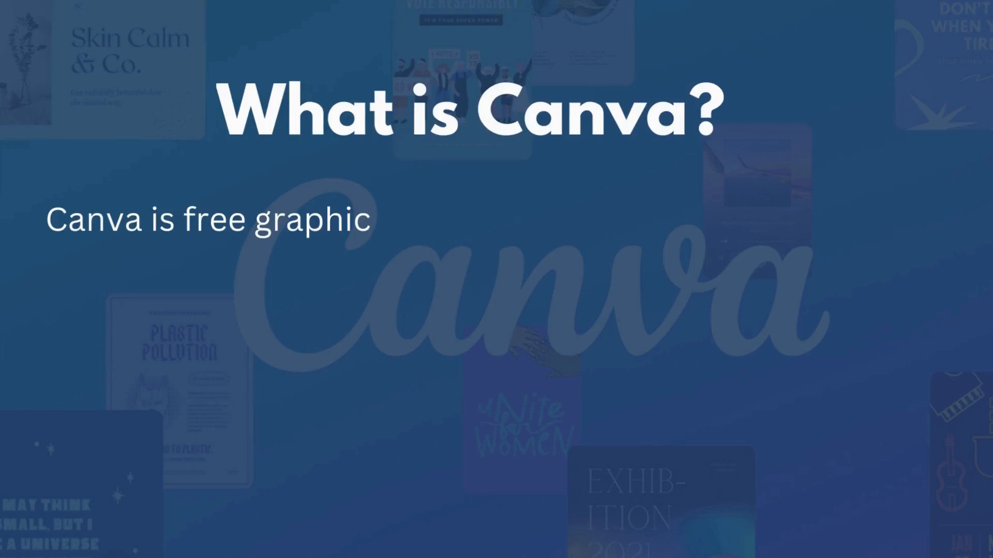
type("design tool that")
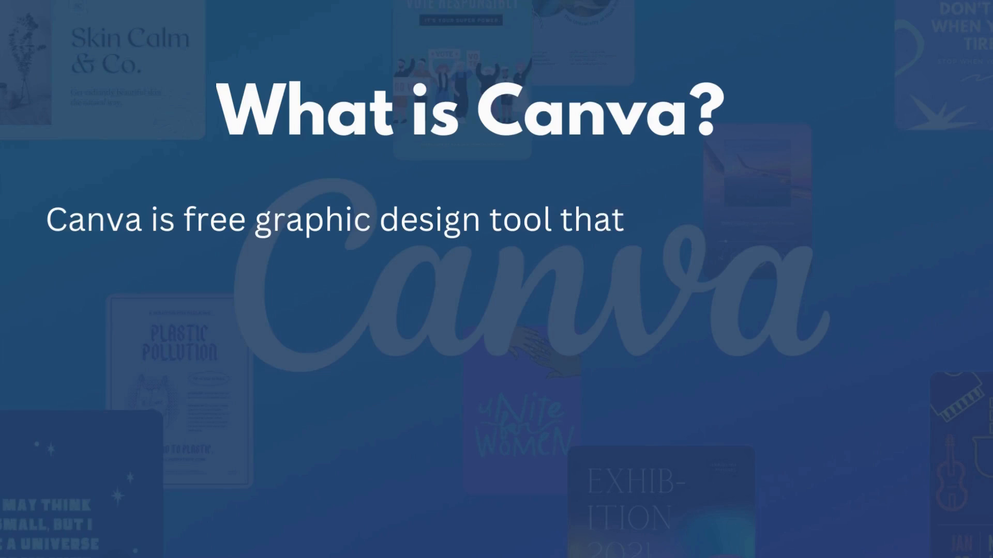
type("you can use on both")
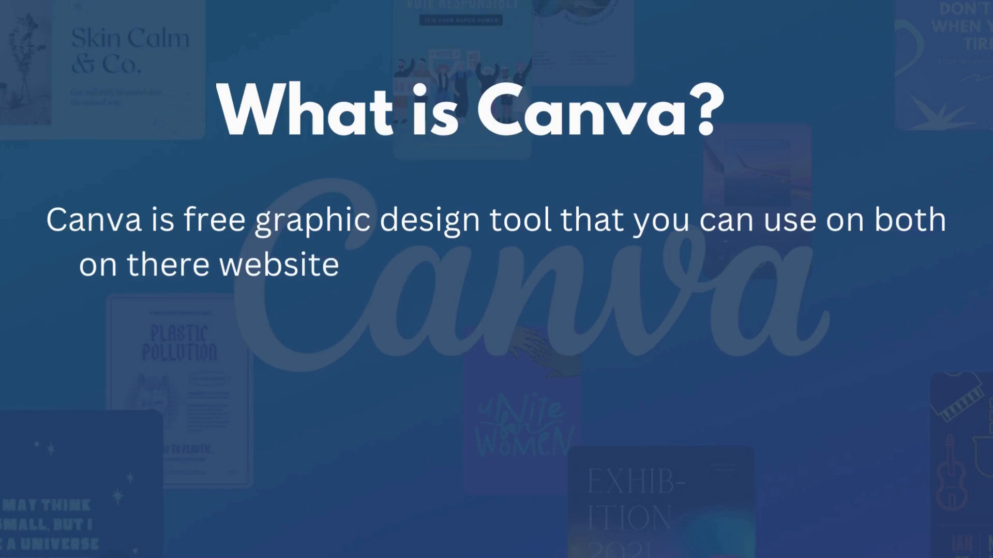
type("and own mobile ph")
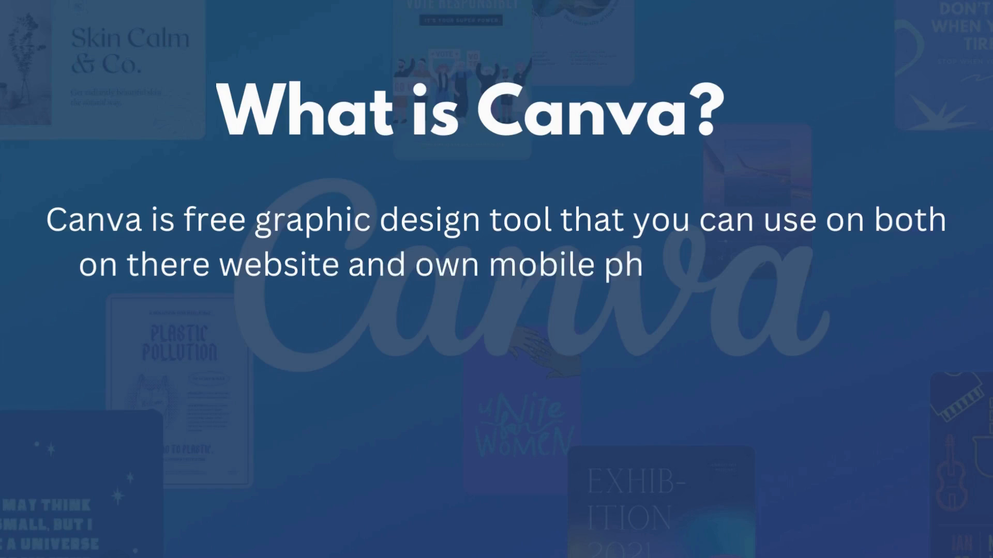
type("one, with the app")
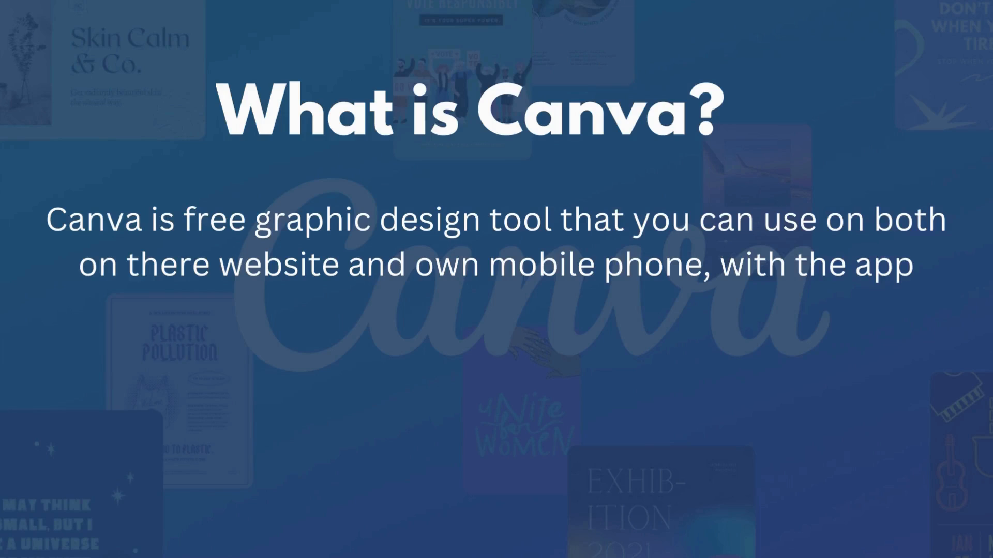
type("available for both")
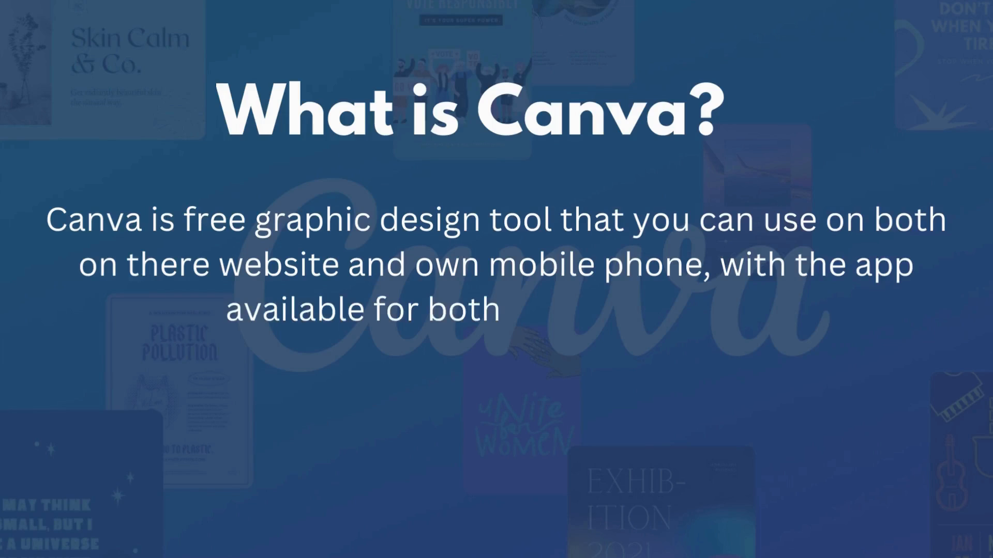
type("android and ios.")
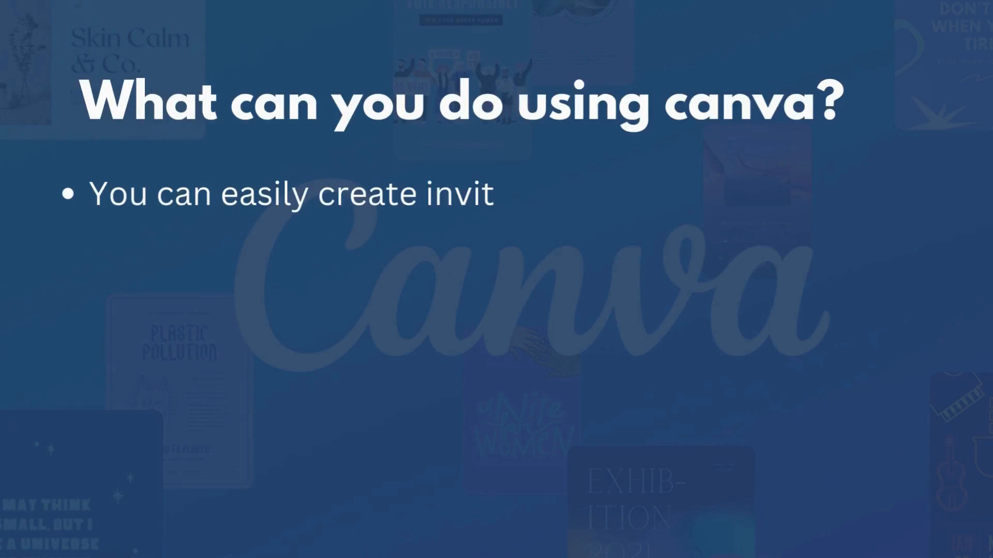
- Add bullets on template designs (business cards, flyers, zoom backgrounds) and drag-and-drop photo uploads
type("ations, business cards,")
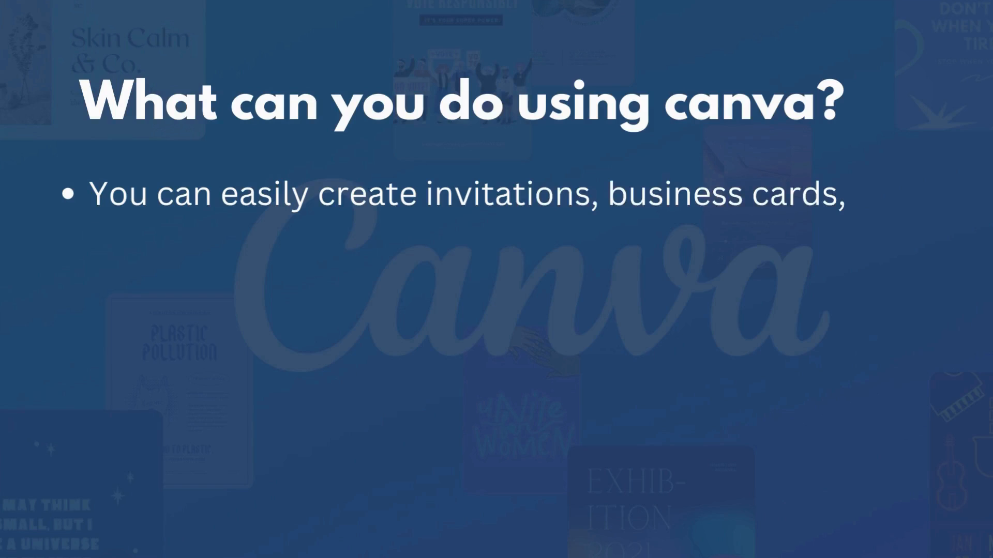
type("flyers, lesson plans, zoom")
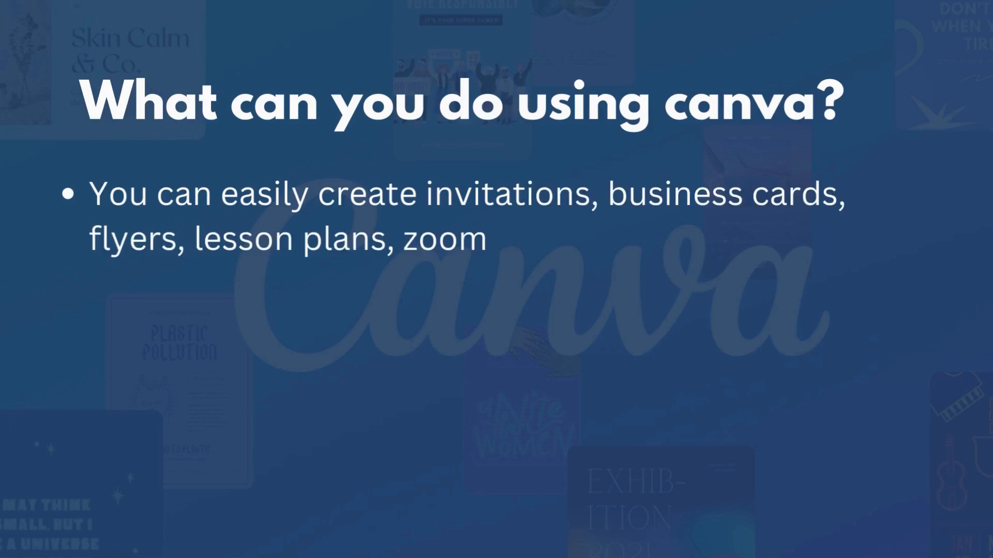
type("backgrounds, and more using professionally design templates.")
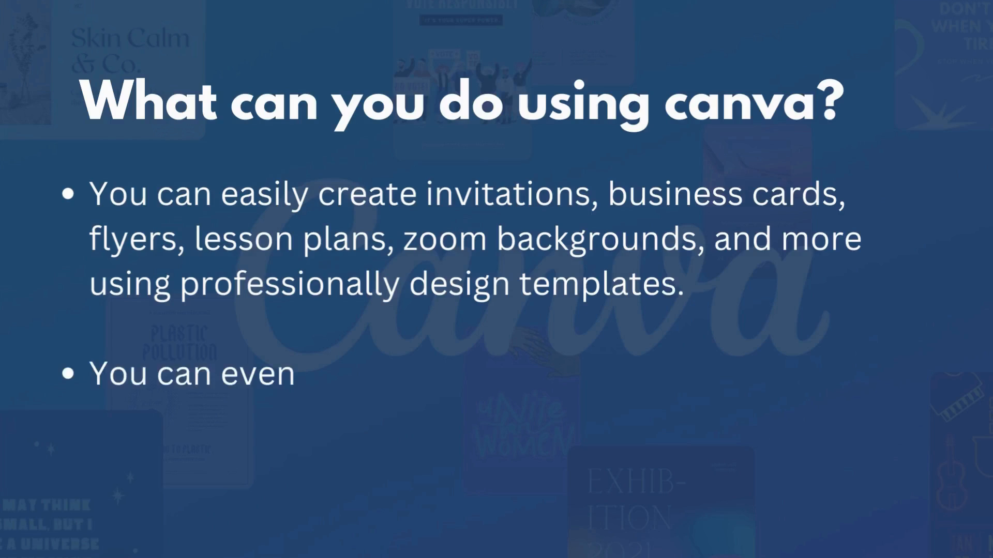
type("upload your photo and add")
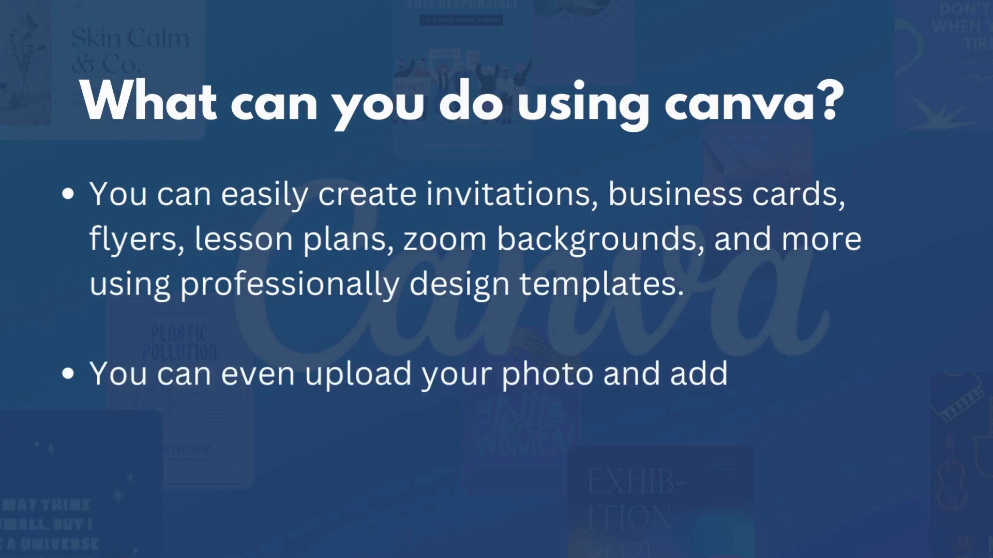
type("them to canva templates")
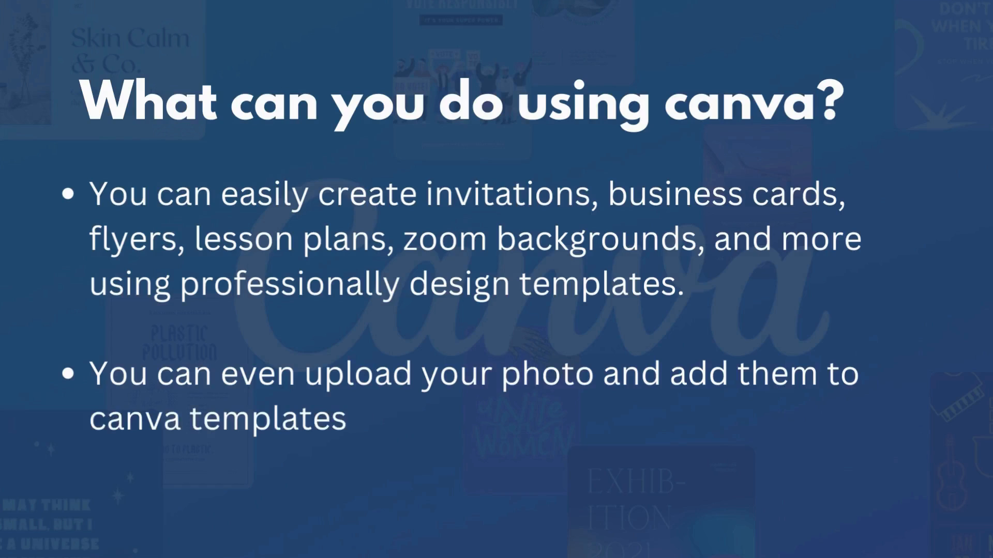
type("using drag and drop optio")
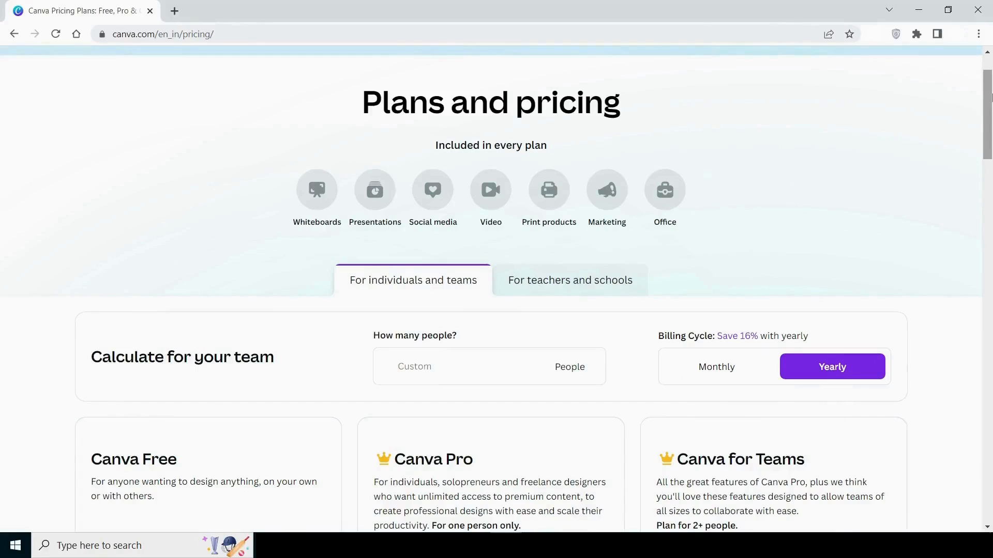
scroll("down", 3)
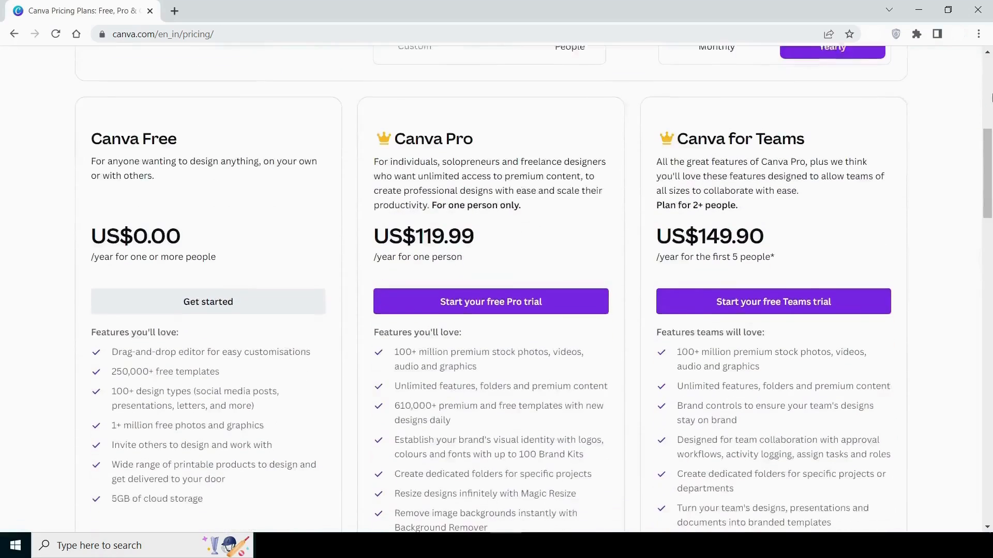
scroll("down", 3)
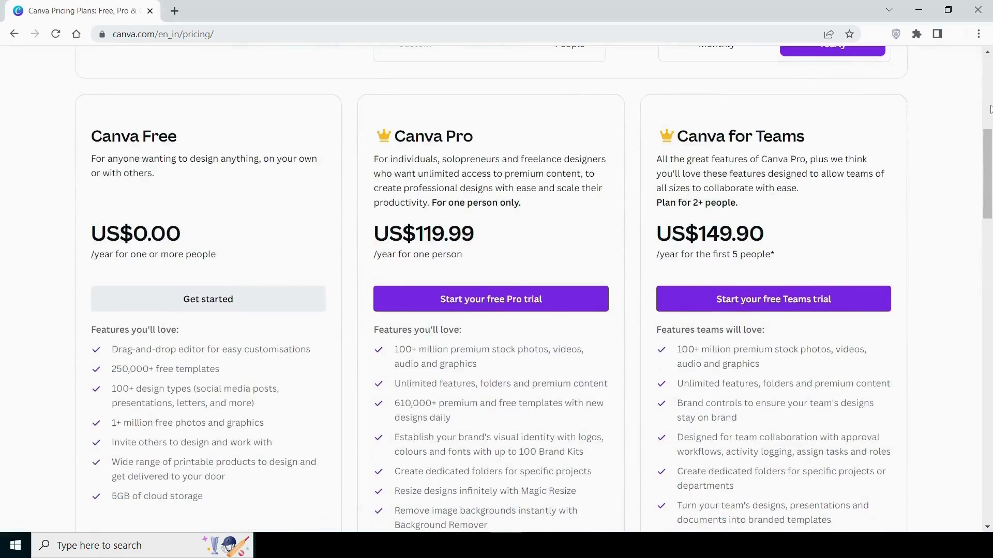
scroll("down", 3)
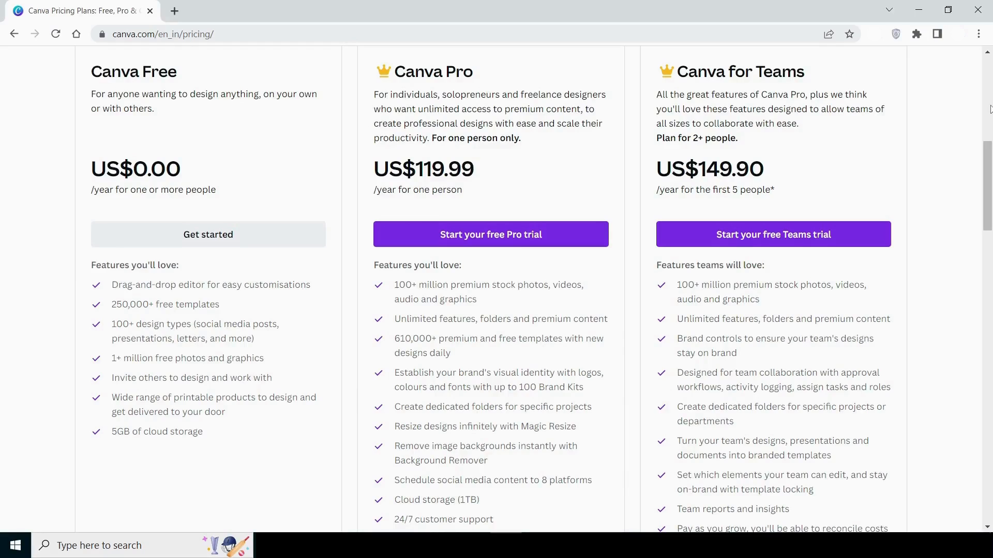
scroll("down", 3)
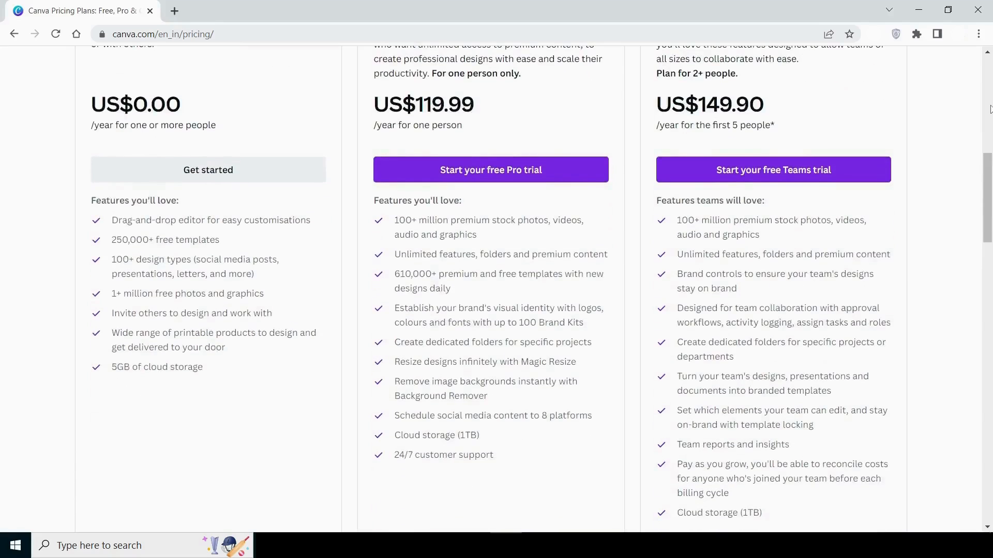
scroll("up", 3)
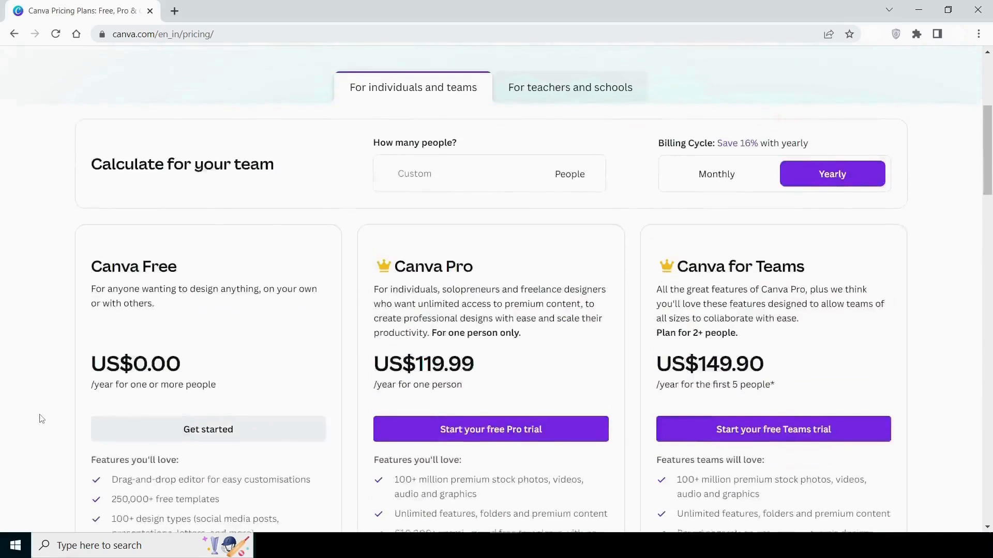
scroll("down", 3)
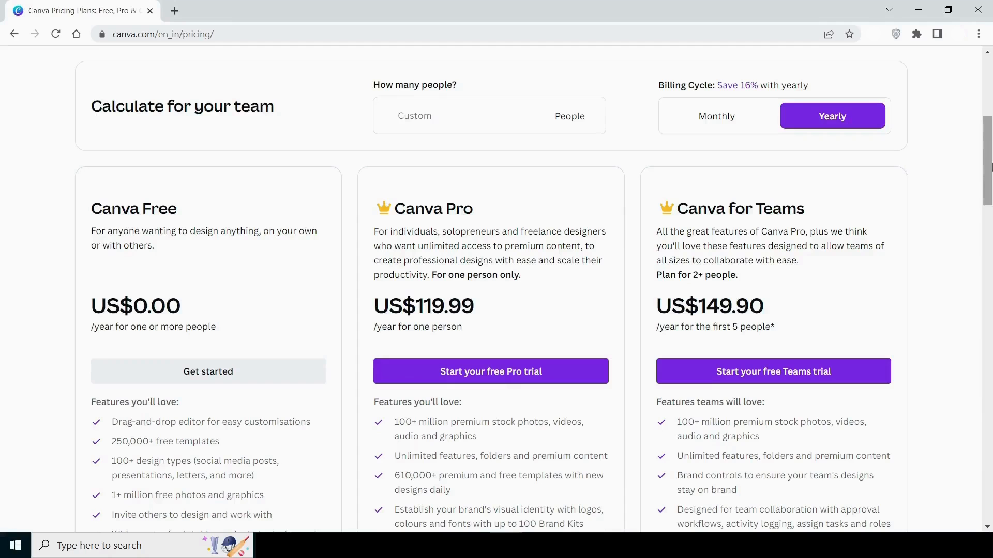
left_click(716, 116)
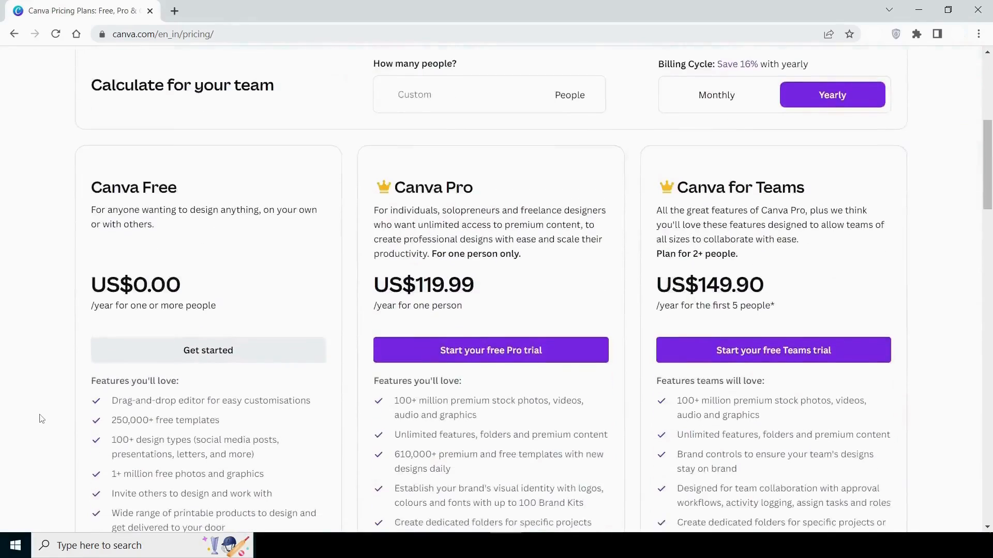
scroll("down", 3)
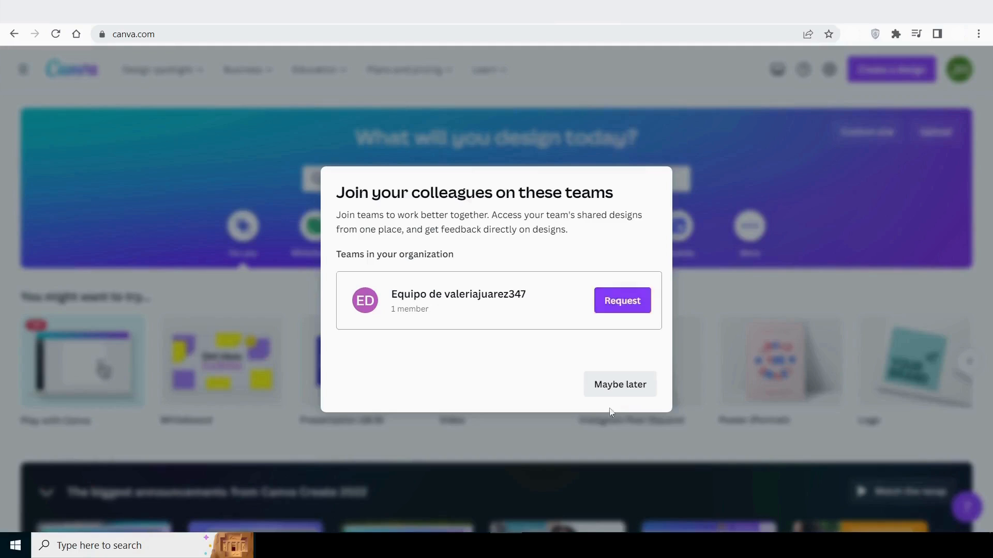
- Dismiss the team invitation with 'Maybe later', leaving the home page visible
left_click(619, 384)
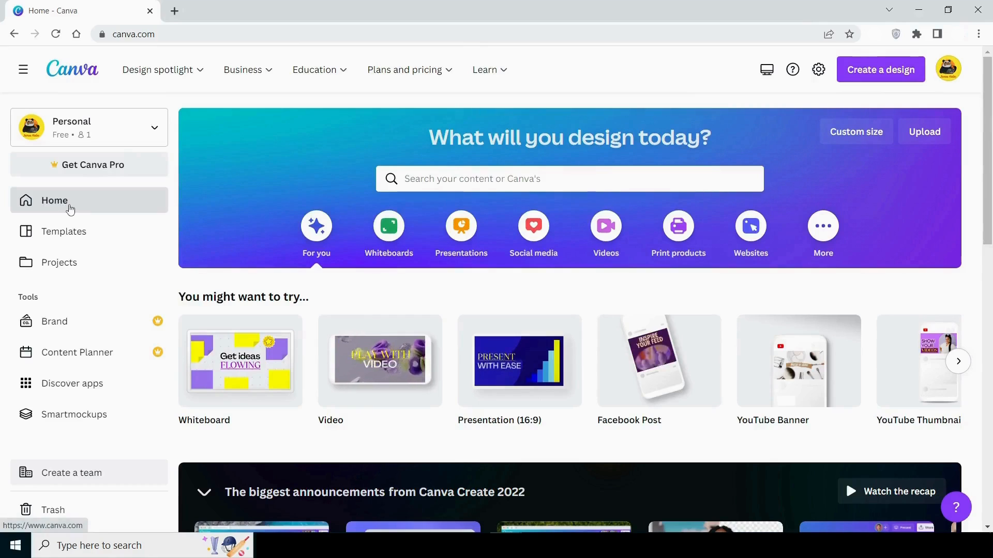
- Visit the Templates, Home, Projects, Brand kit and Content Planner pages from the sidebar
left_click(63, 231)
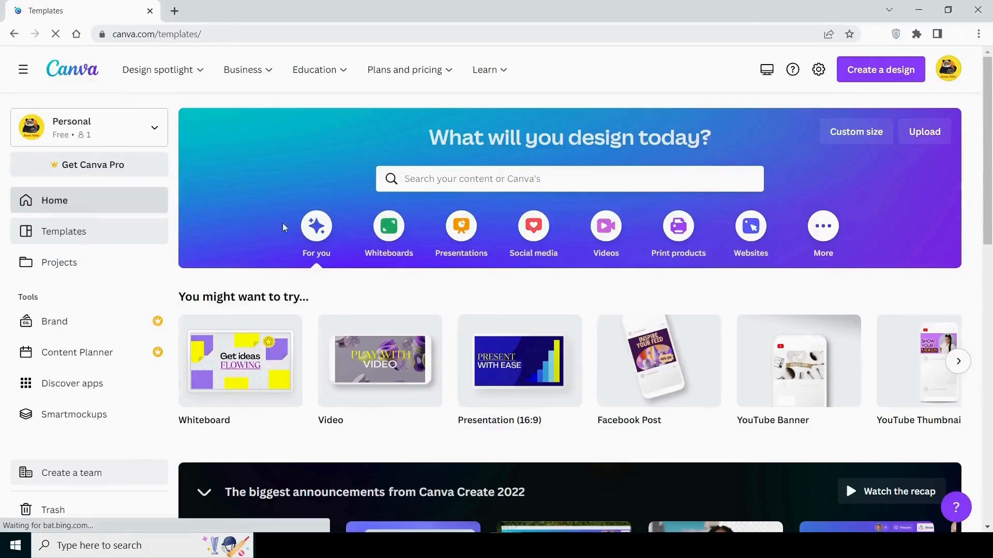
left_click(63, 231)
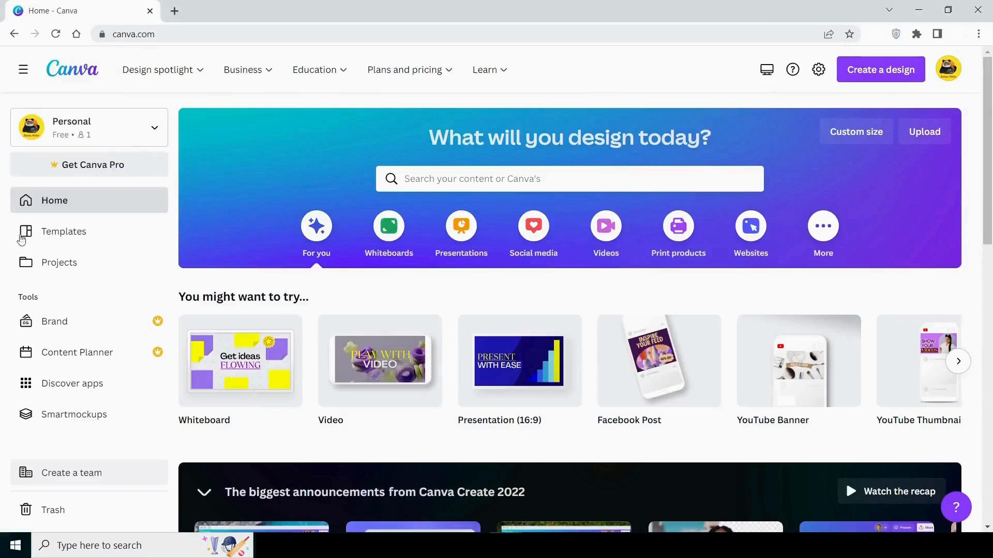
left_click(58, 261)
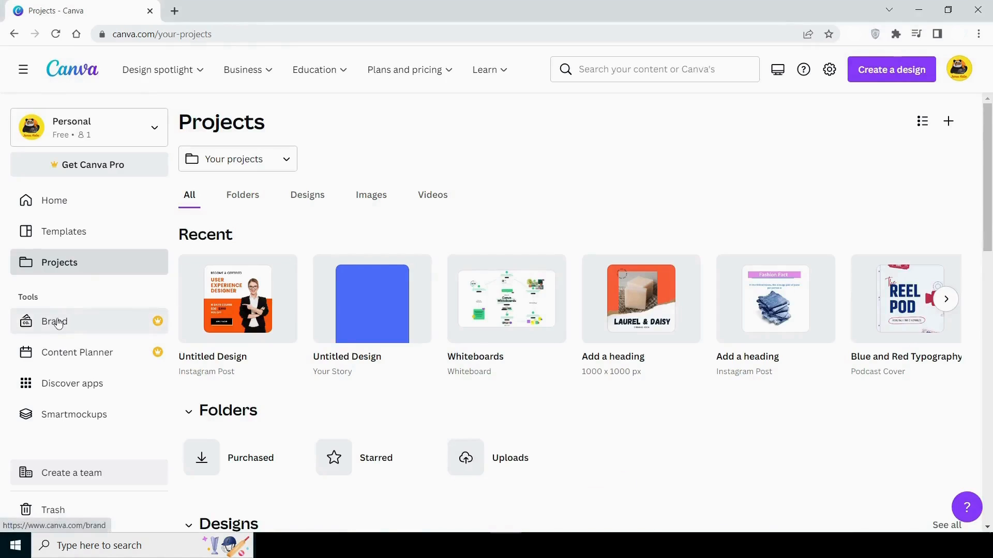
left_click(54, 320)
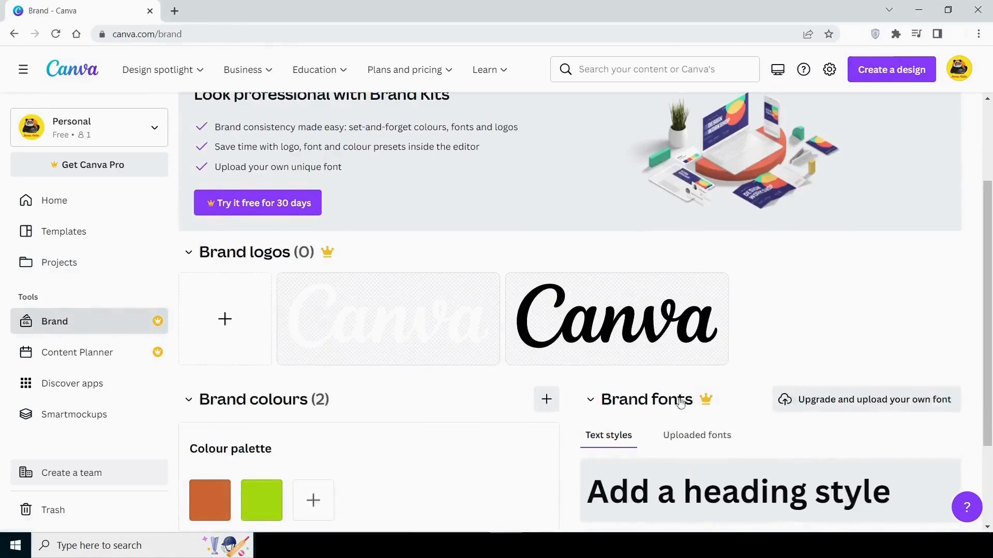
left_click(78, 352)
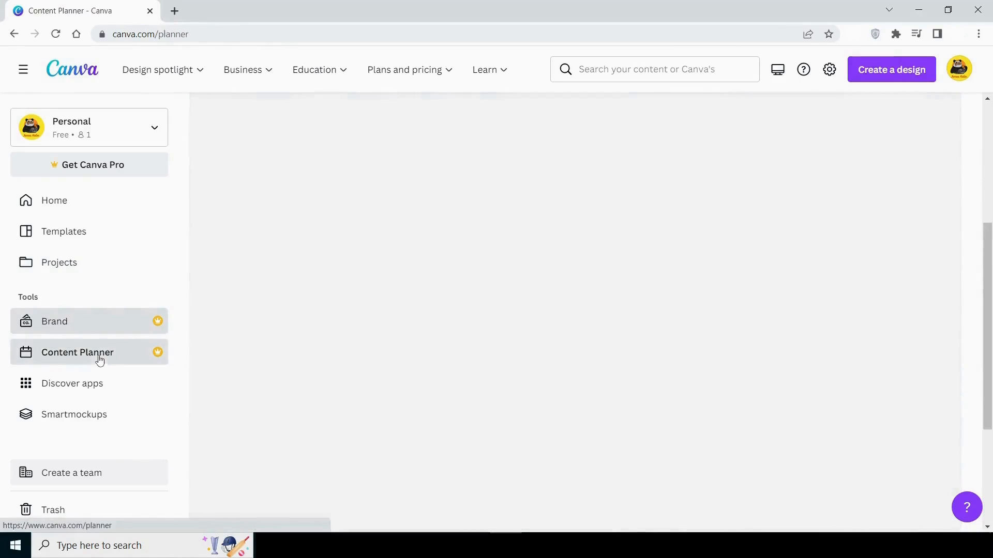
left_click(78, 351)
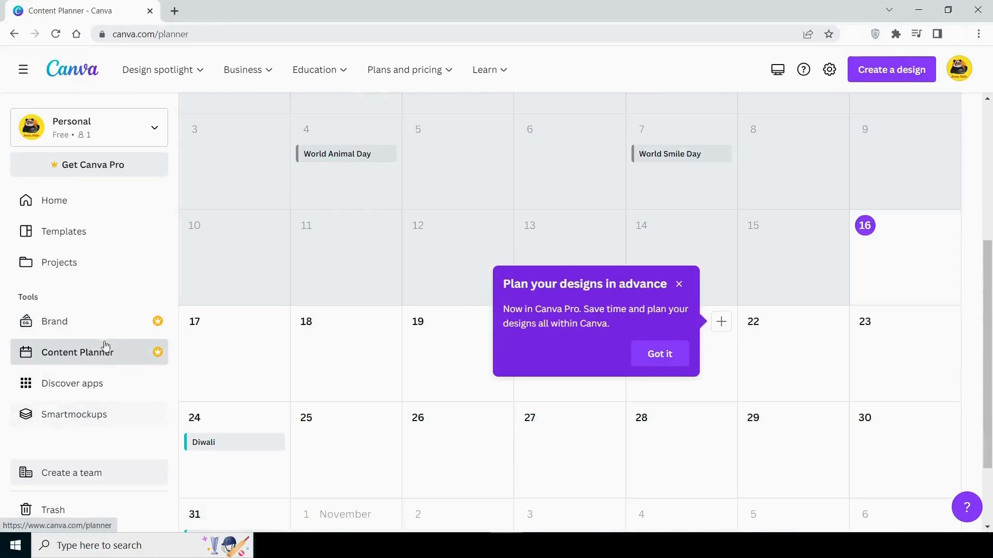
mouse_move(156, 356)
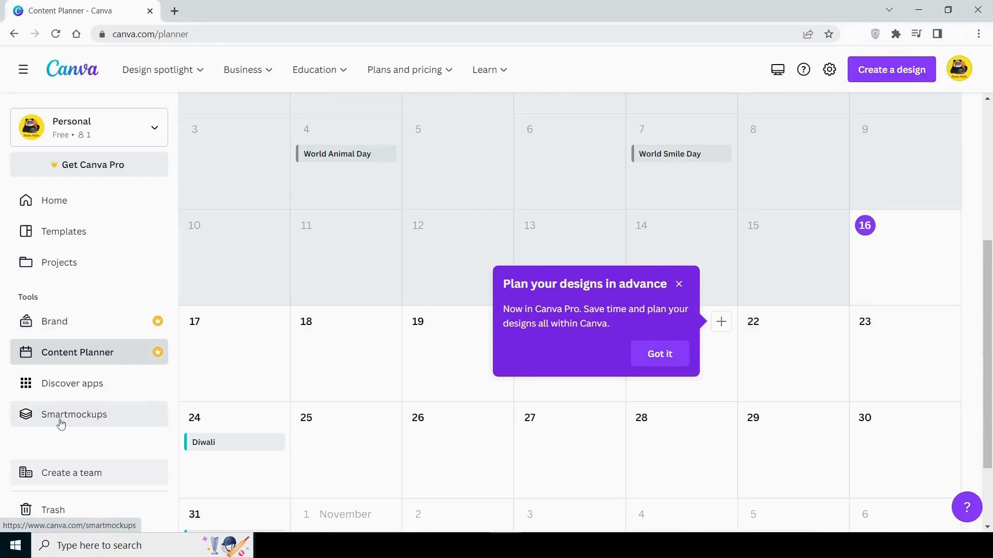
- Land on the Smartmockups product-mockup page and look down its content
left_click(74, 414)
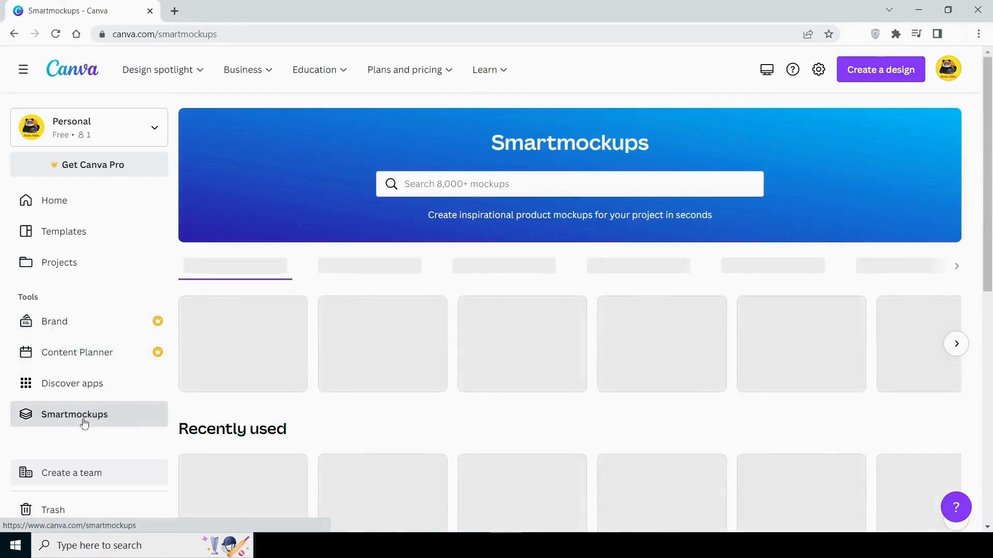
left_click(74, 414)
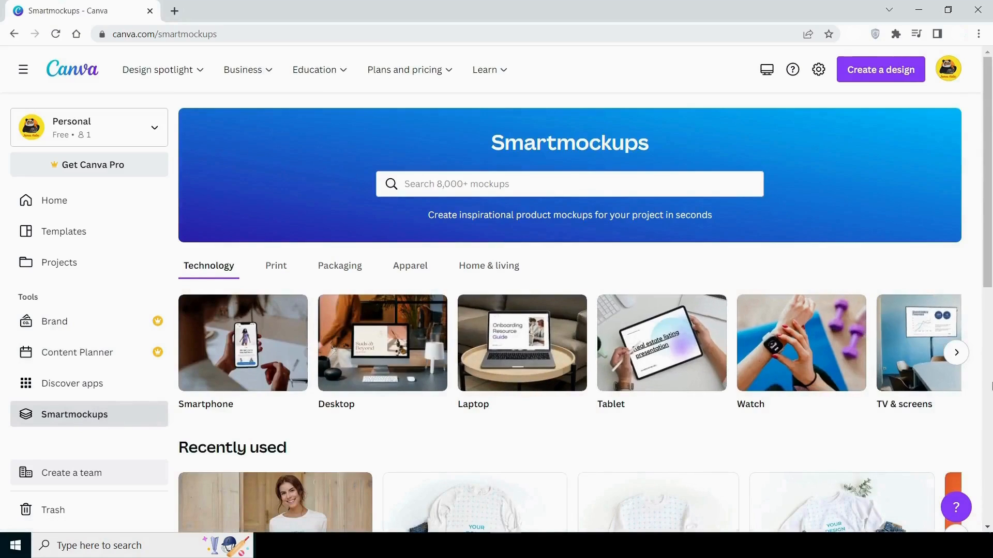
scroll("down", 3)
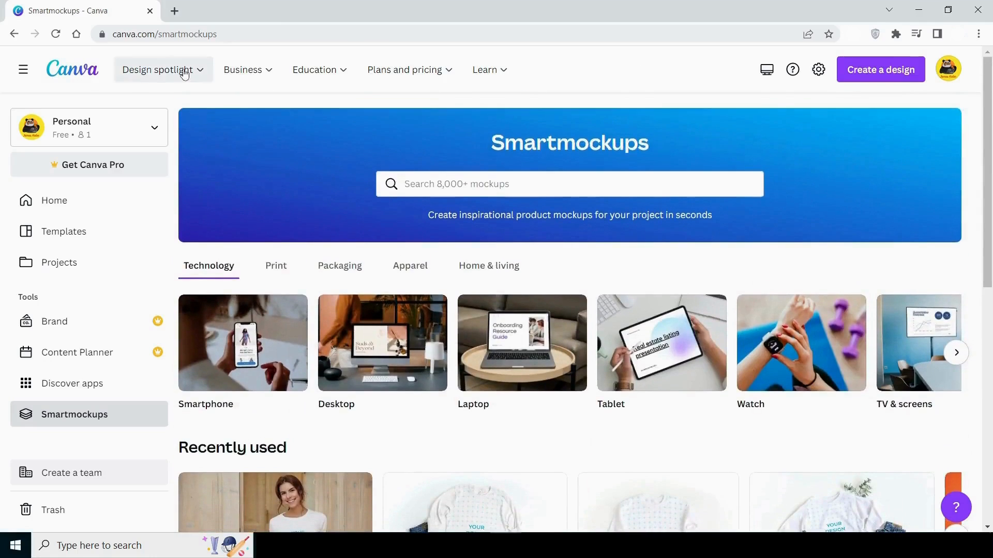
- Preview the Design spotlight, Business and Learn menus in the top navigation bar
left_click(159, 69)
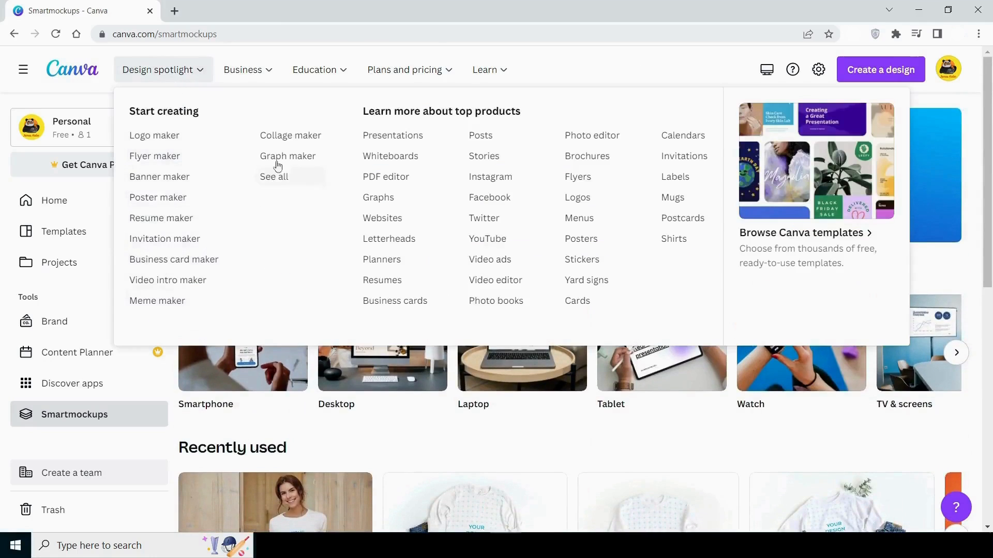
mouse_move(480, 134)
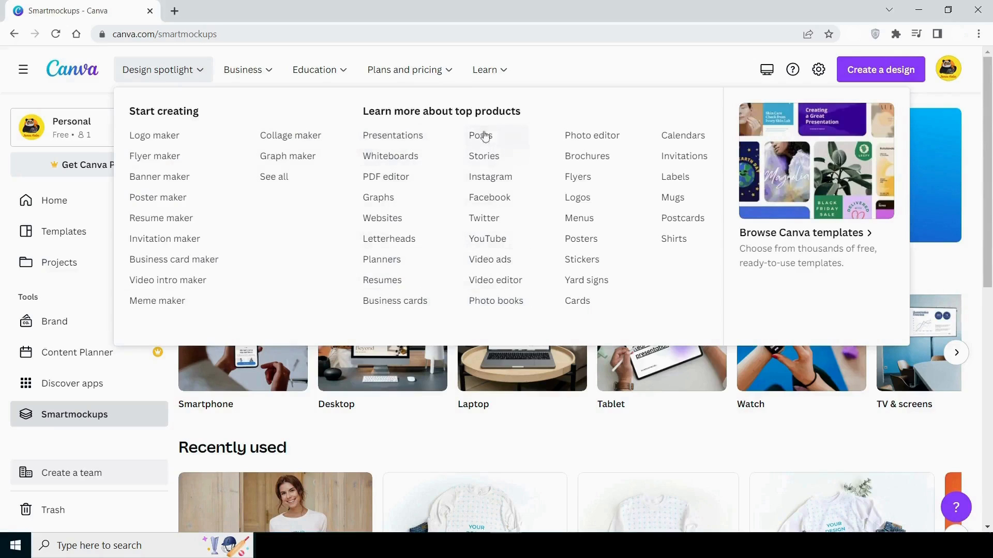
mouse_move(657, 228)
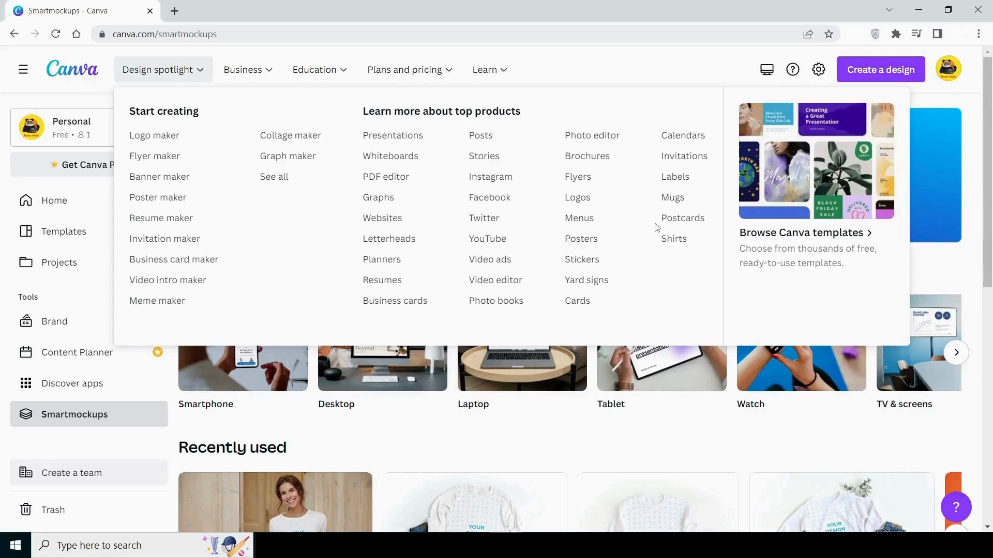
left_click(247, 69)
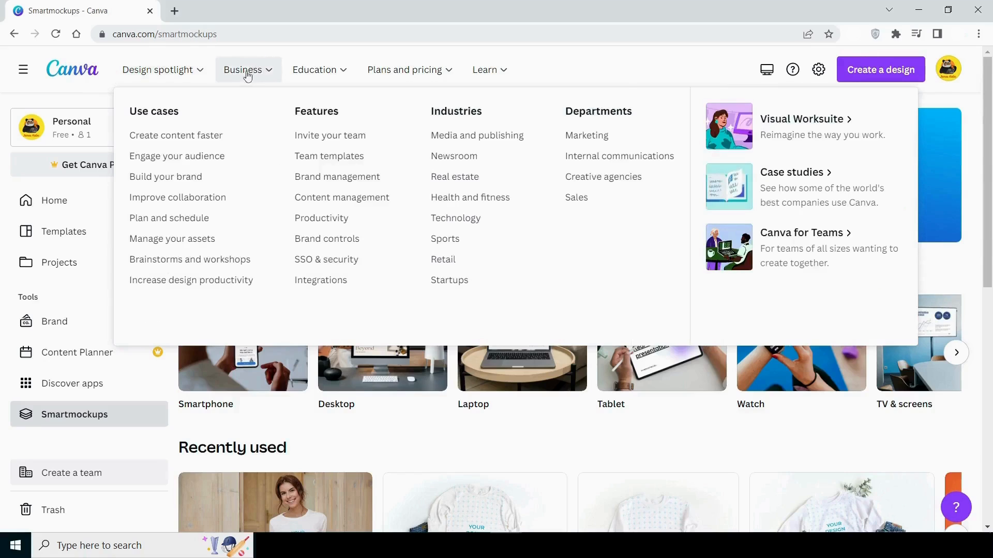
left_click(315, 69)
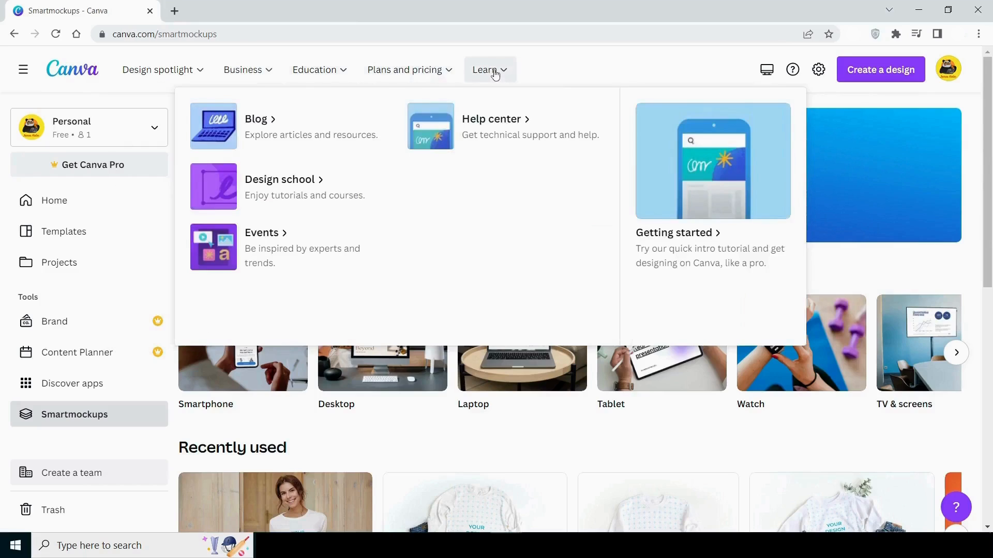
mouse_move(257, 194)
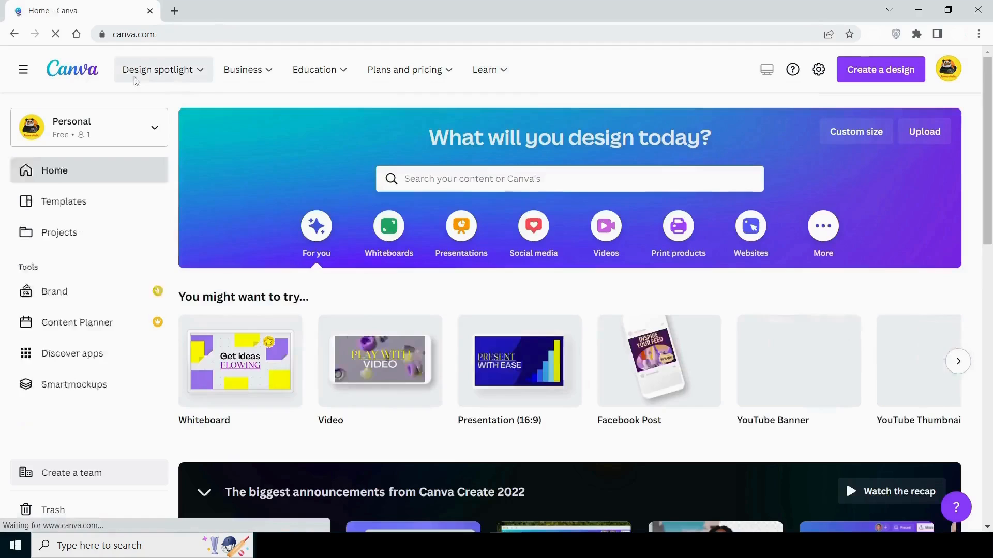
- Return to the home page and show the account menu from the profile avatar
left_click(404, 69)
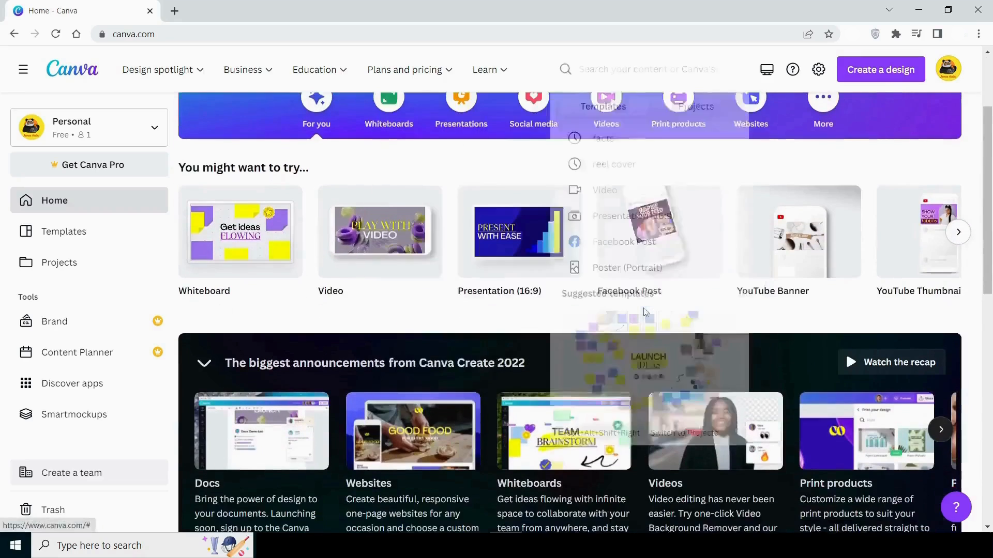
left_click(639, 70)
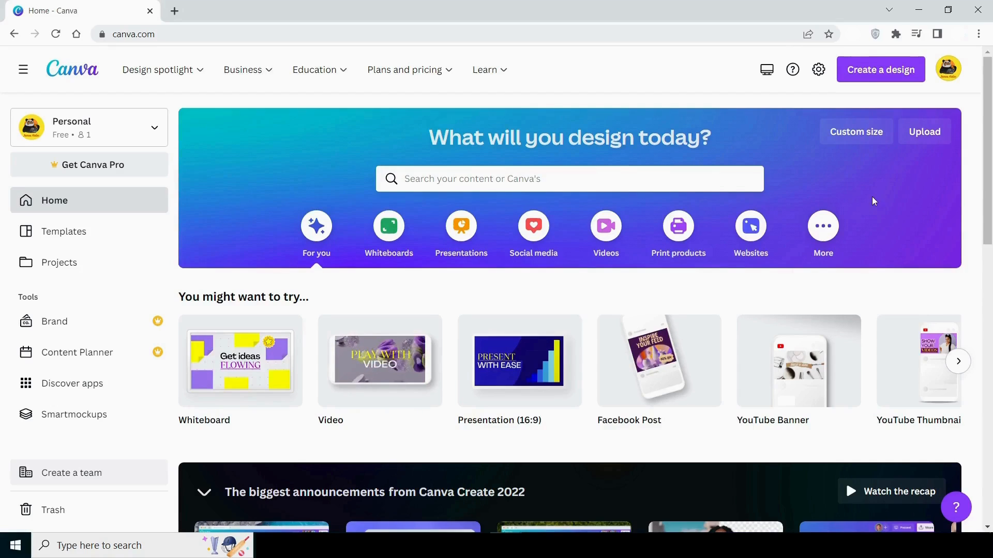
left_click(949, 69)
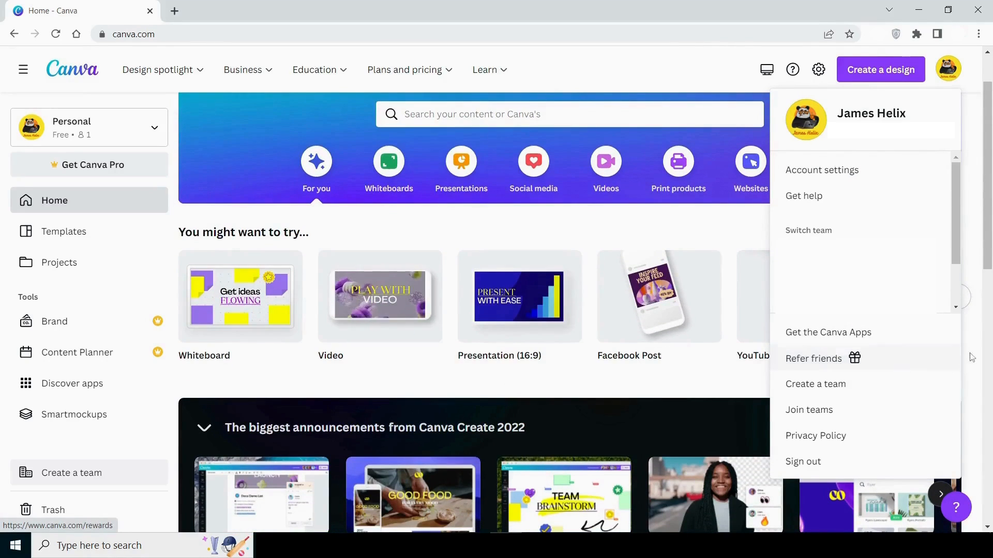
- Create a new blank custom-size design of 1000 × 1000 px
left_click(879, 69)
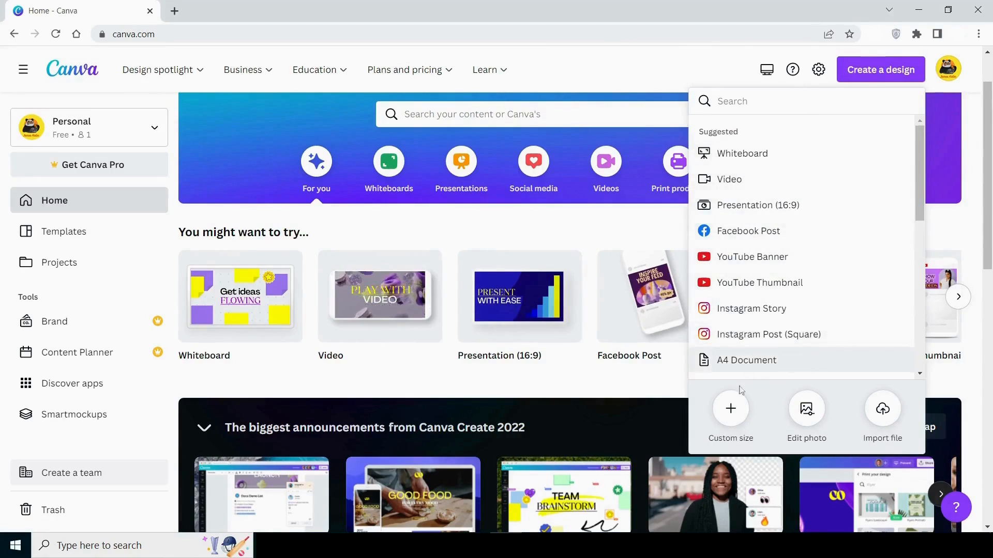
left_click(730, 415)
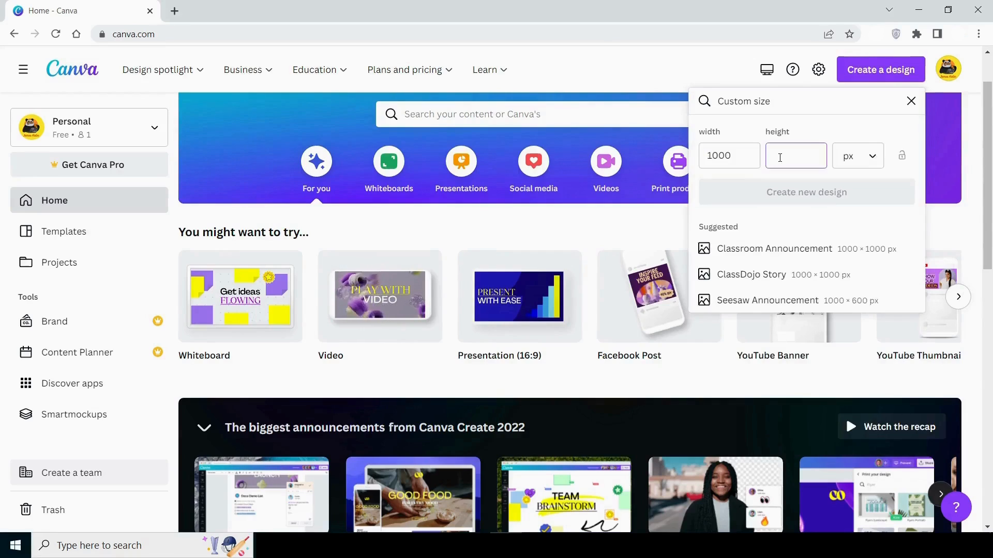
type("1000")
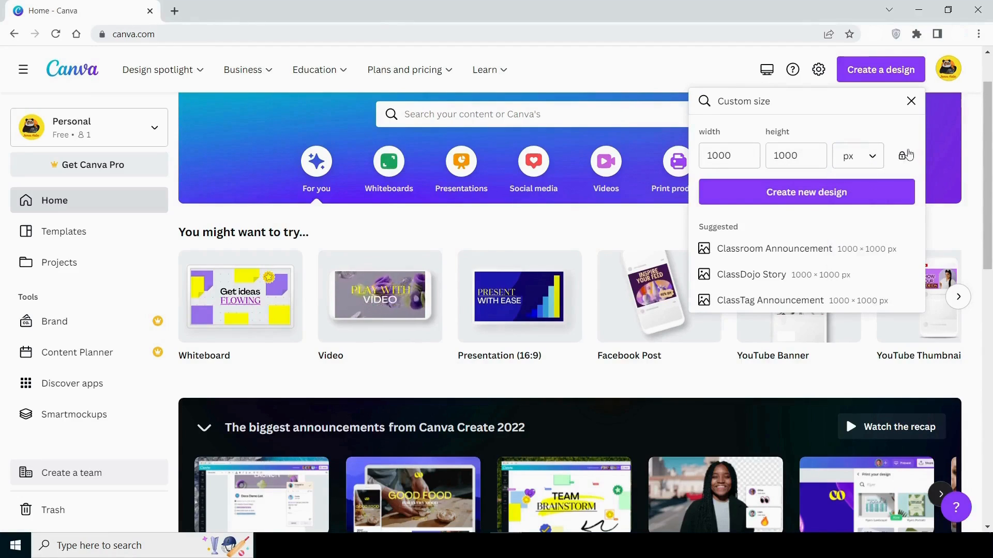
left_click(806, 193)
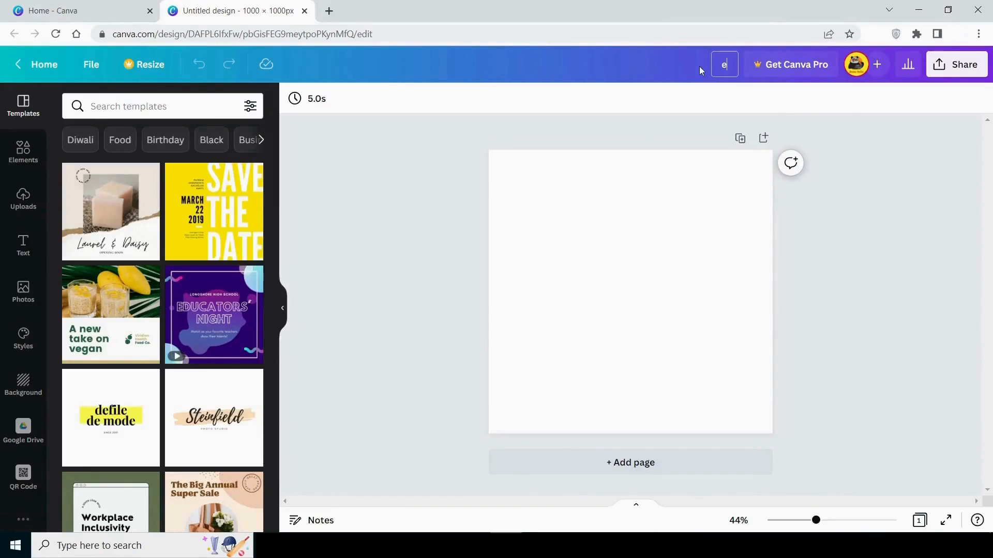
- Name the design 'example' and begin recolouring the 'A new take on vegan' heading
type("example")
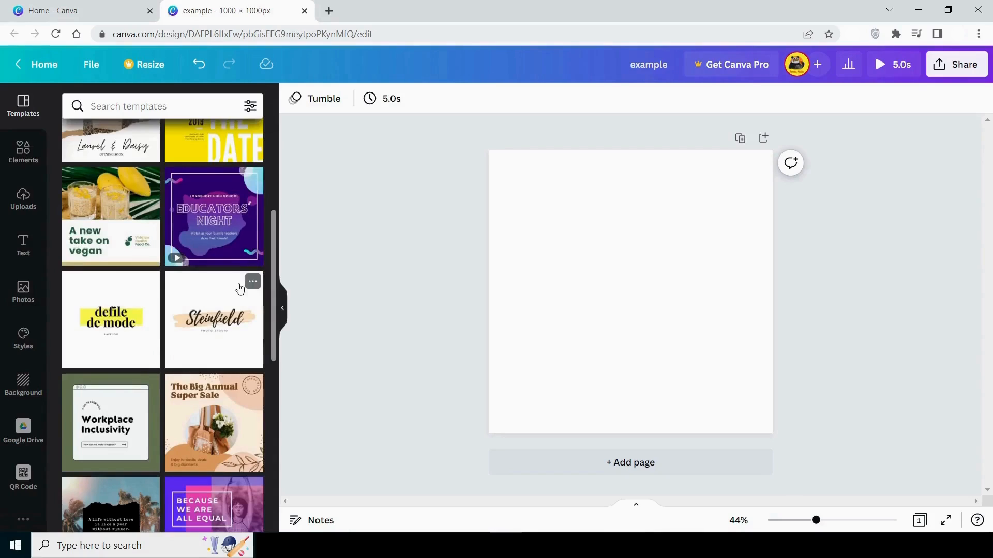
mouse_move(126, 258)
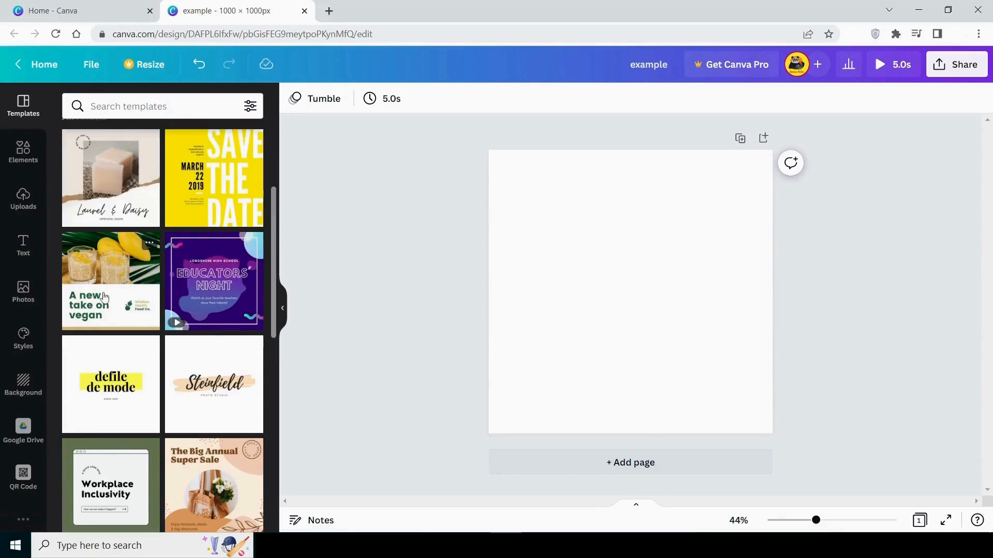
mouse_move(102, 263)
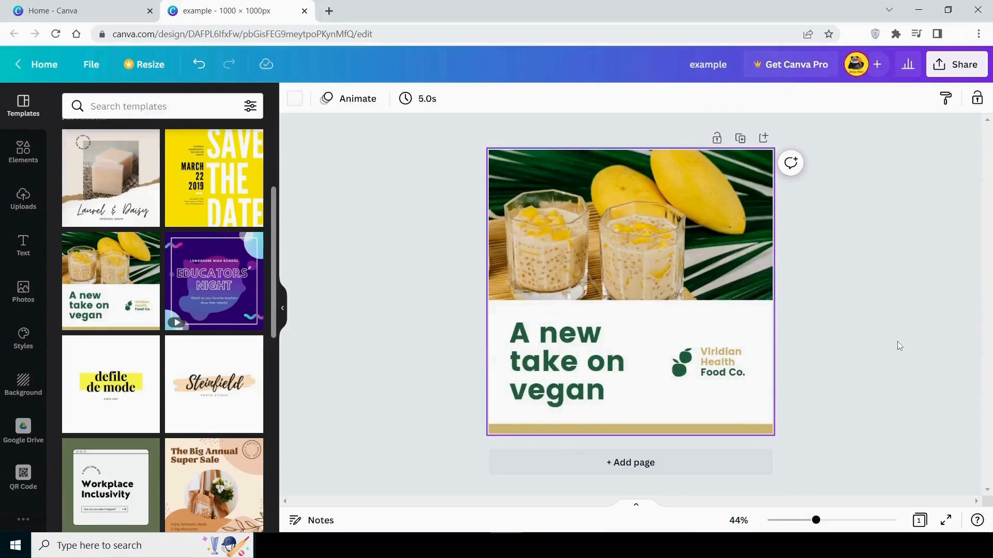
left_click(563, 360)
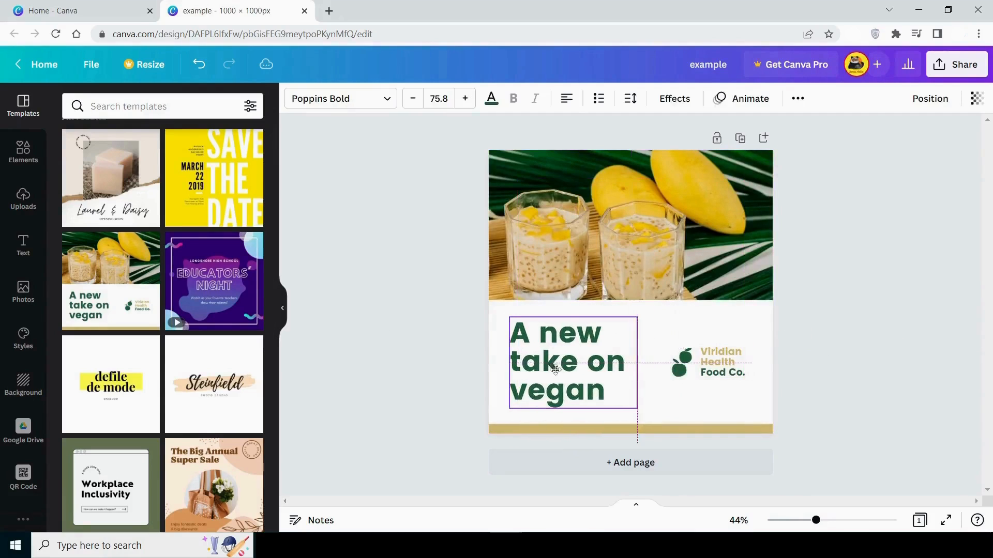
left_click(490, 98)
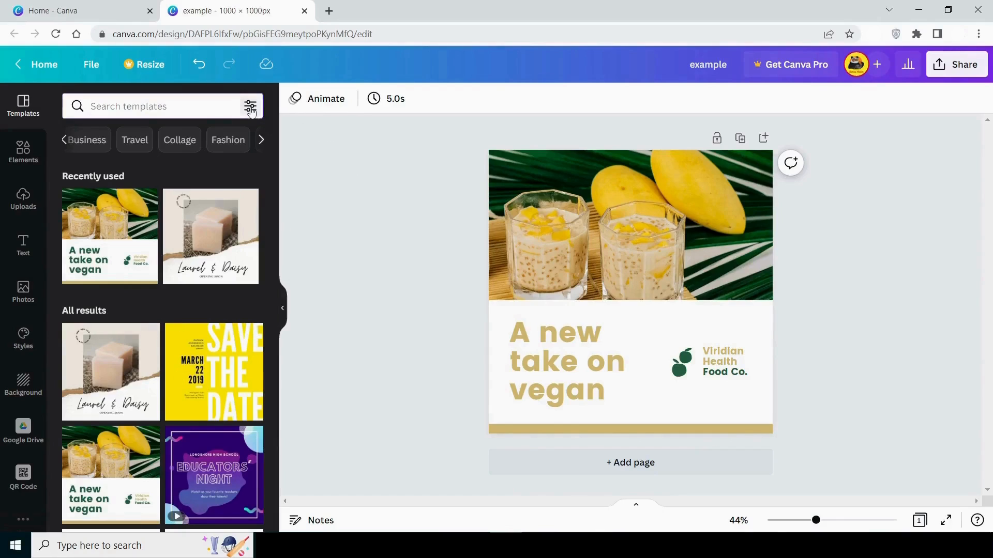
- Filter the templates and show the Fashion category for the Collection -02 layout
left_click(250, 105)
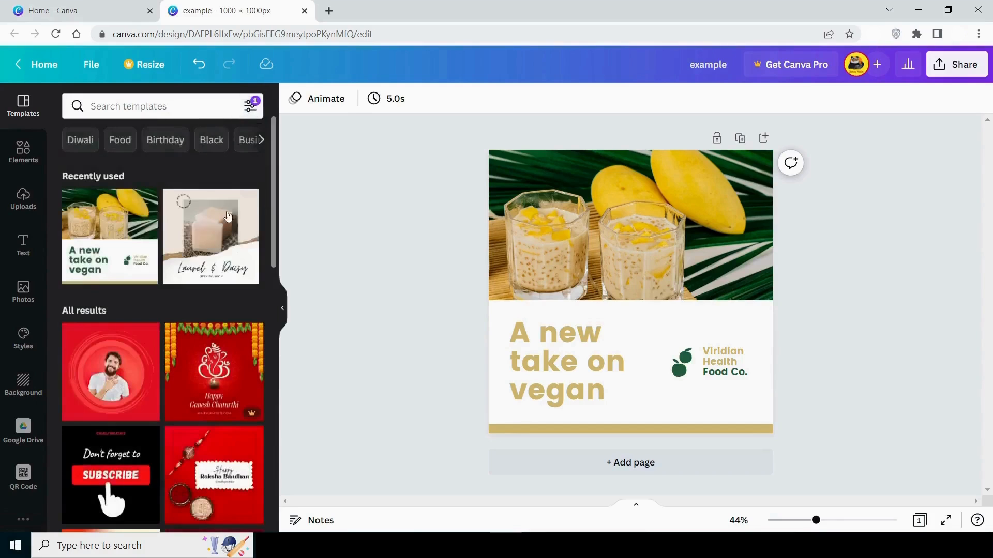
scroll("down", 3)
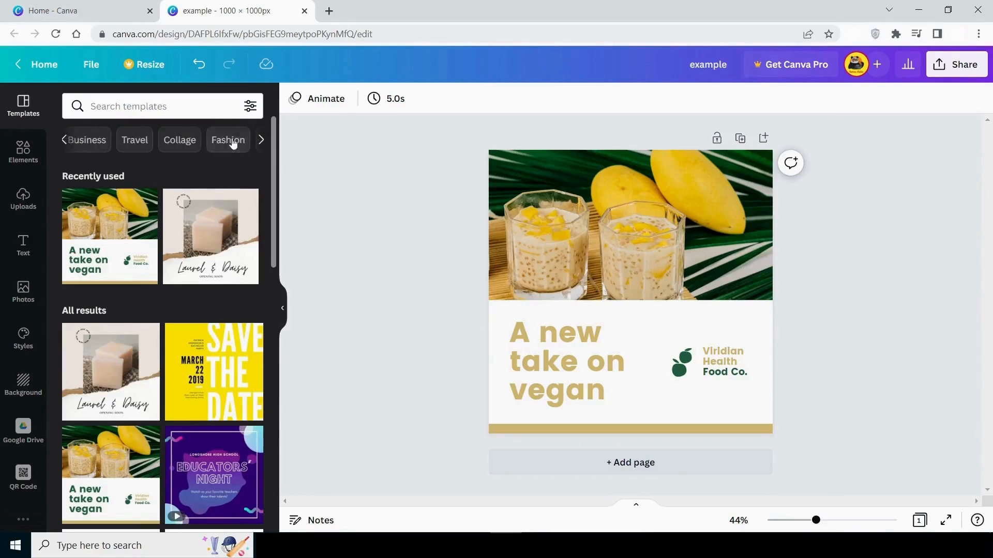
left_click(228, 140)
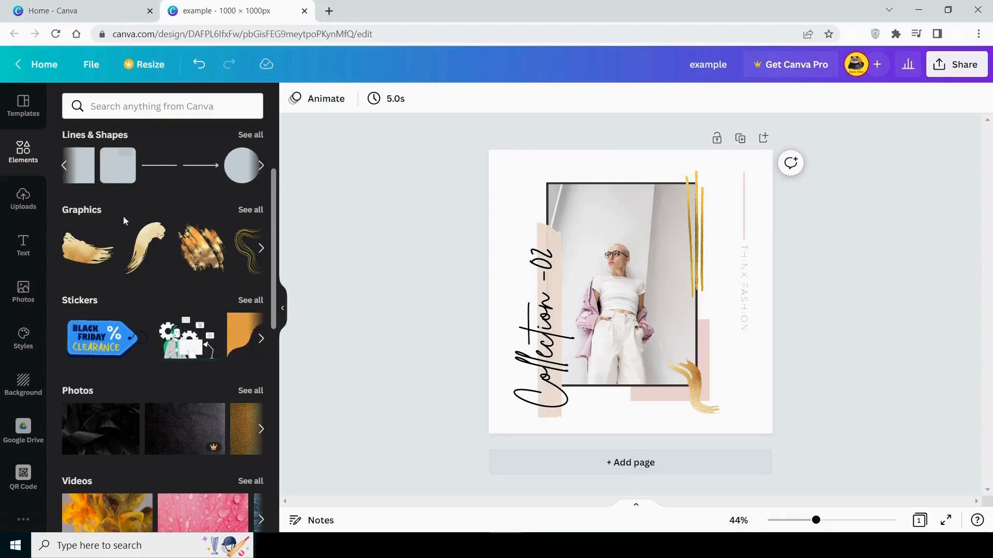
- Browse the Lines & Shapes collection in the Elements library and return to the categories
left_click(162, 105)
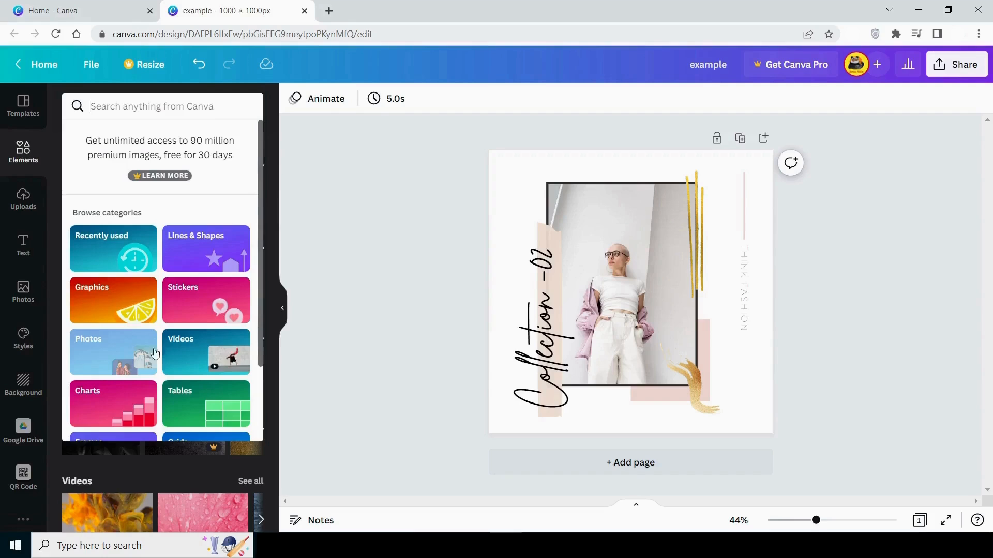
scroll("down", 3)
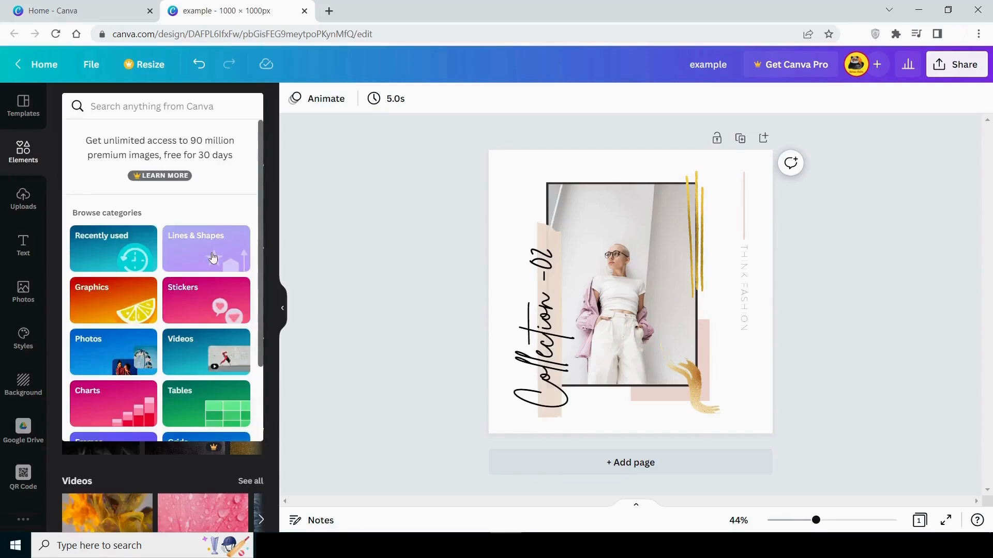
left_click(205, 248)
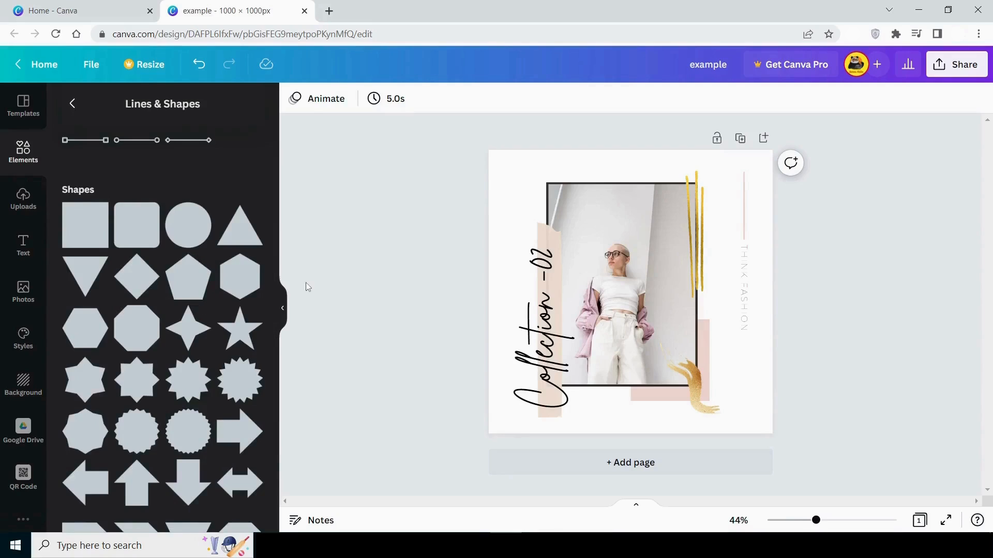
mouse_move(74, 120)
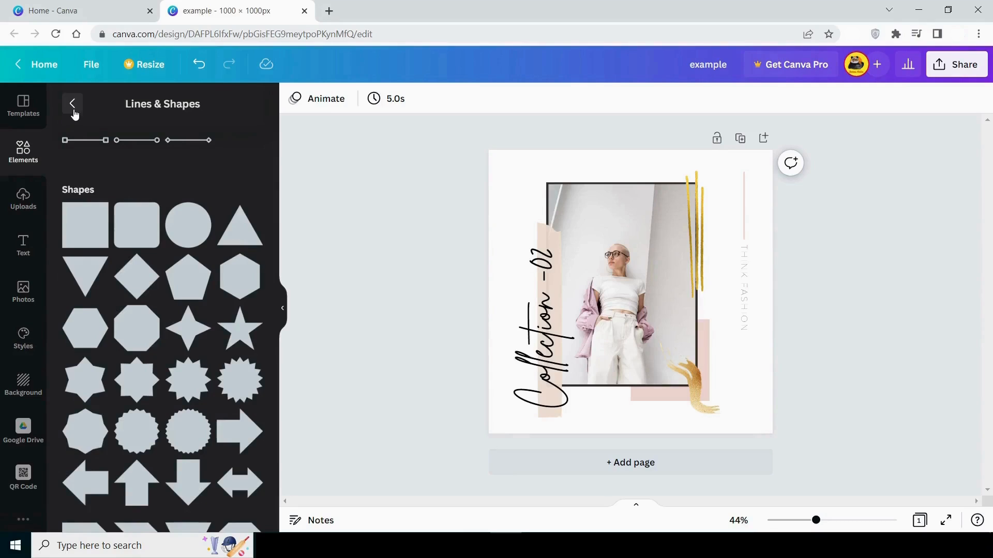
left_click(72, 103)
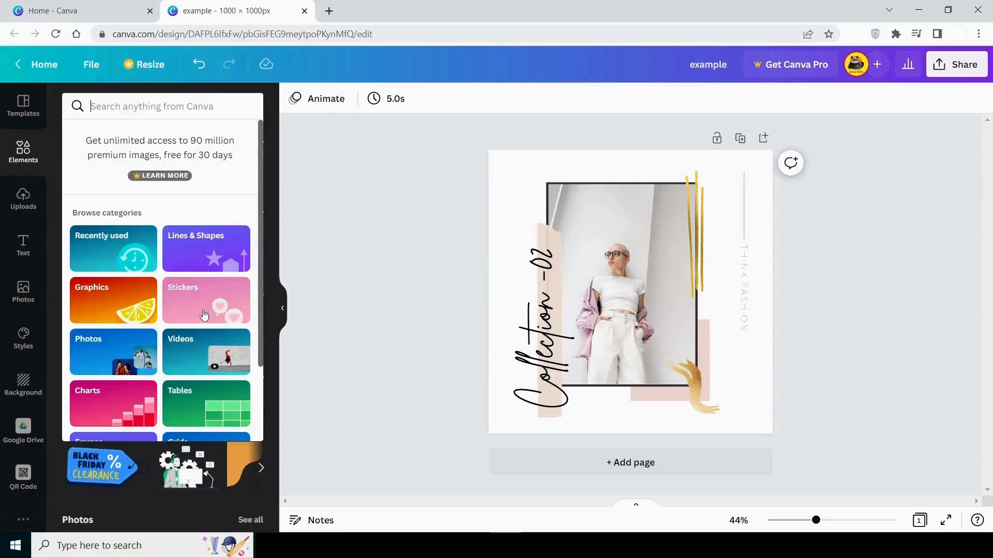
- Look through the social media stickers, then show the uploaded images library
left_click(205, 300)
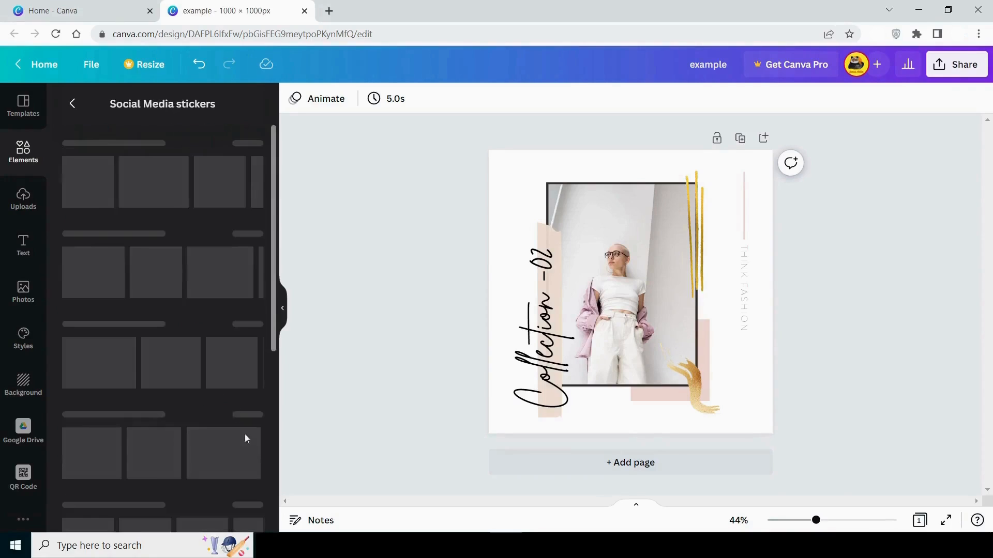
scroll("down", 3)
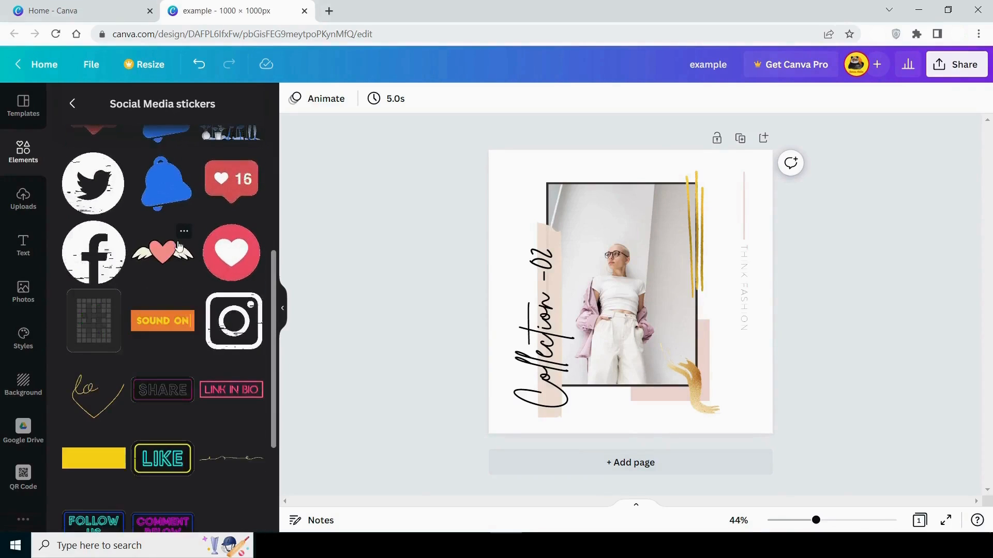
scroll("down", 3)
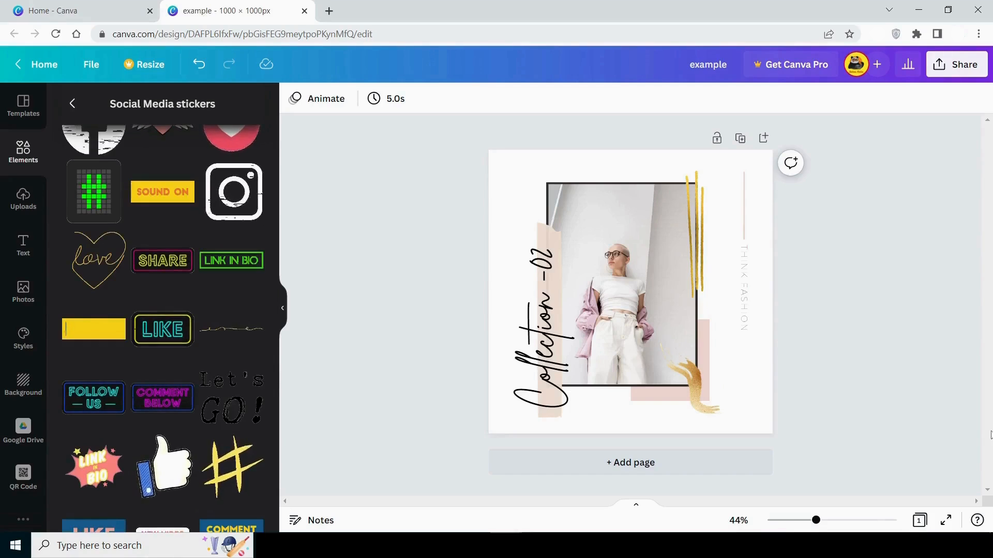
left_click(23, 198)
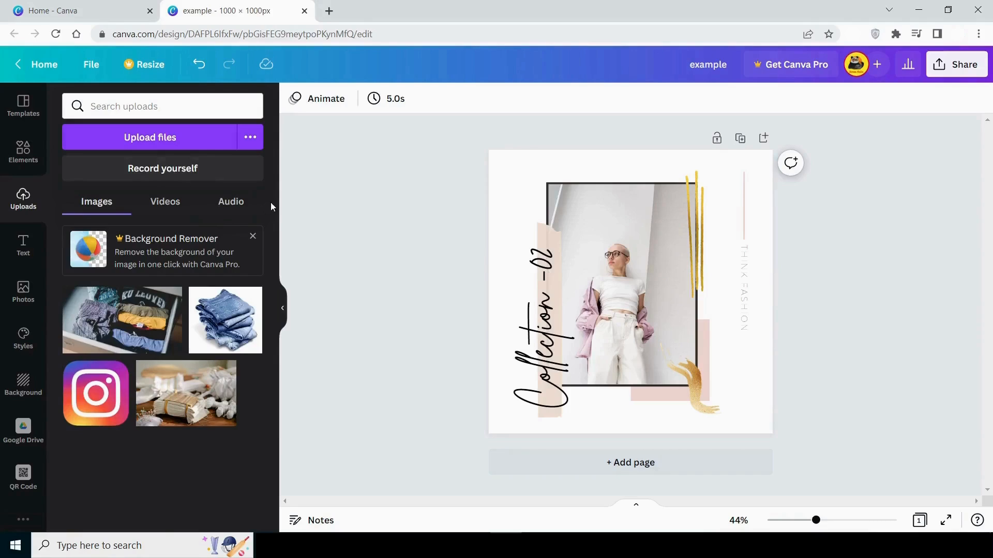
- View the extra upload sources, then switch to the text library of headings and font combinations
left_click(250, 137)
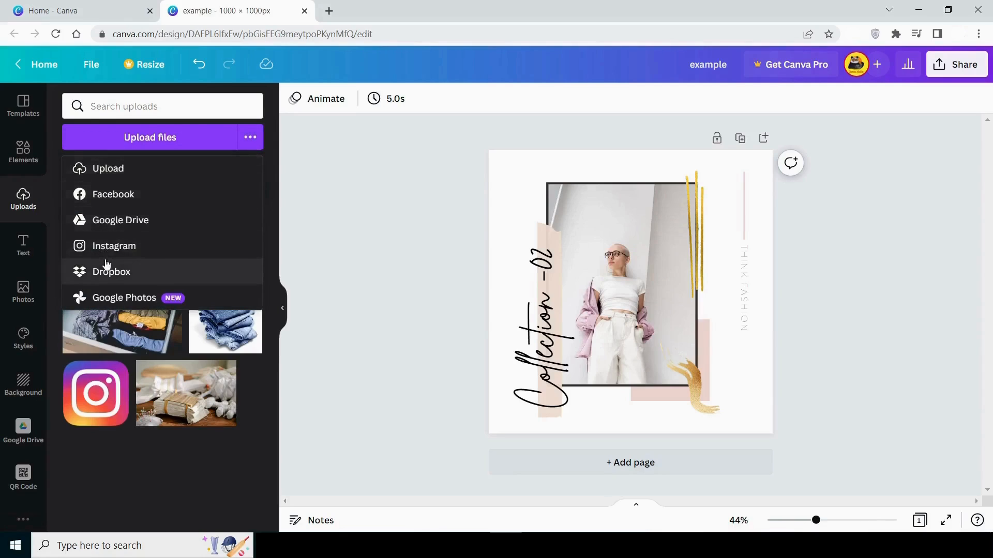
mouse_move(140, 211)
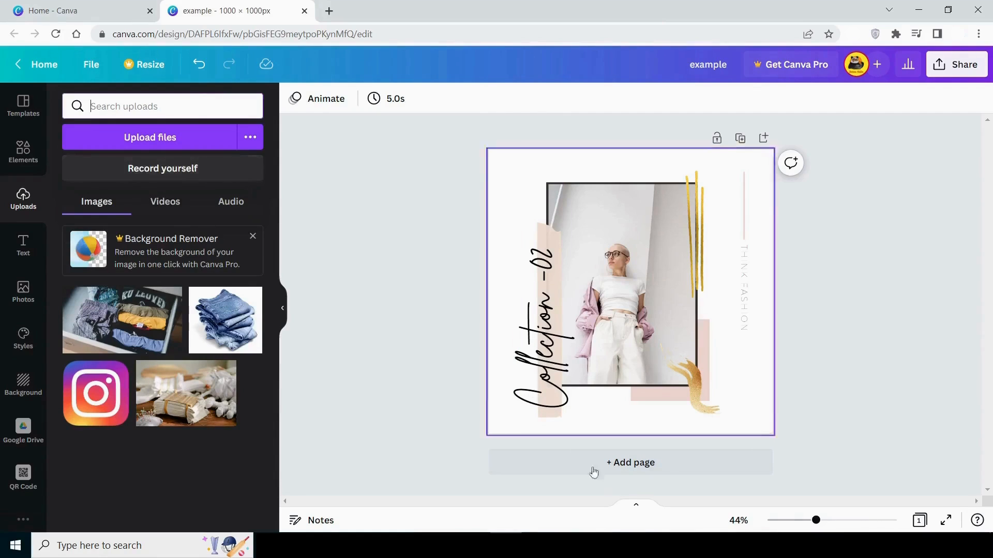
left_click(22, 246)
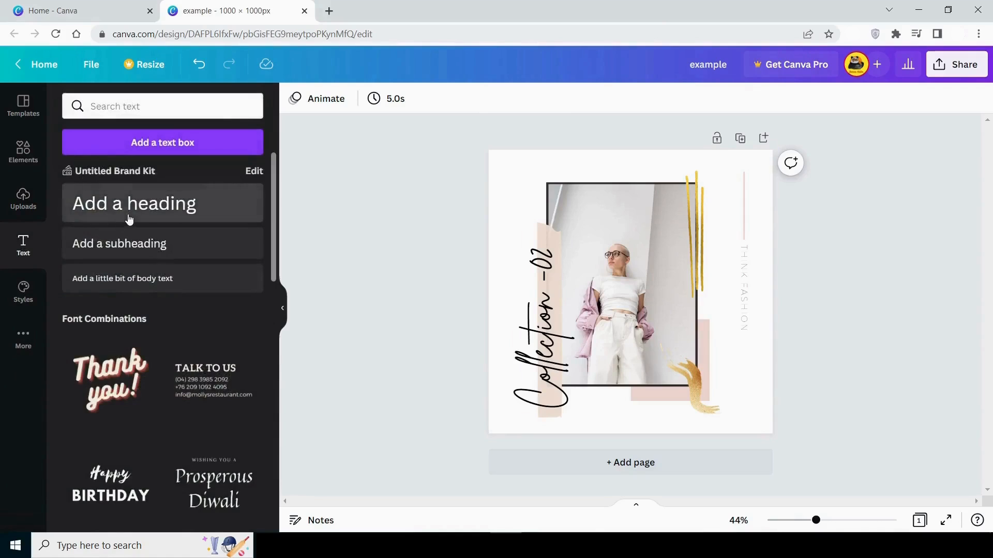
left_click(133, 204)
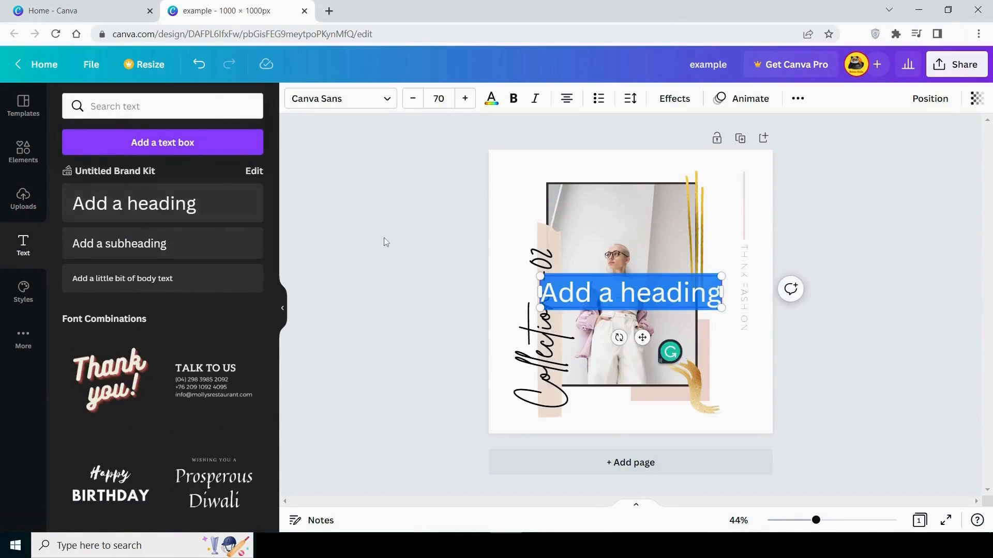
left_click(340, 99)
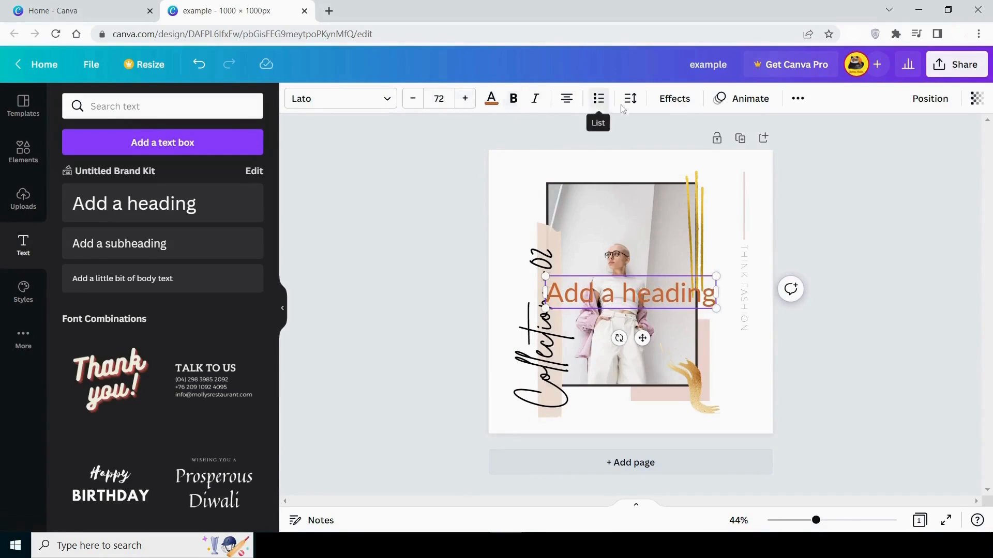
left_click(674, 98)
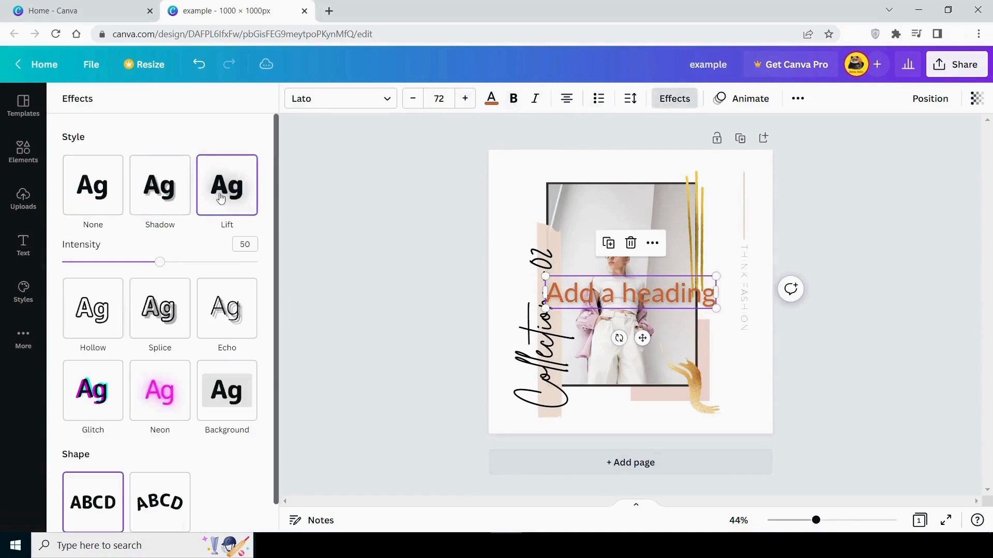
left_click(23, 244)
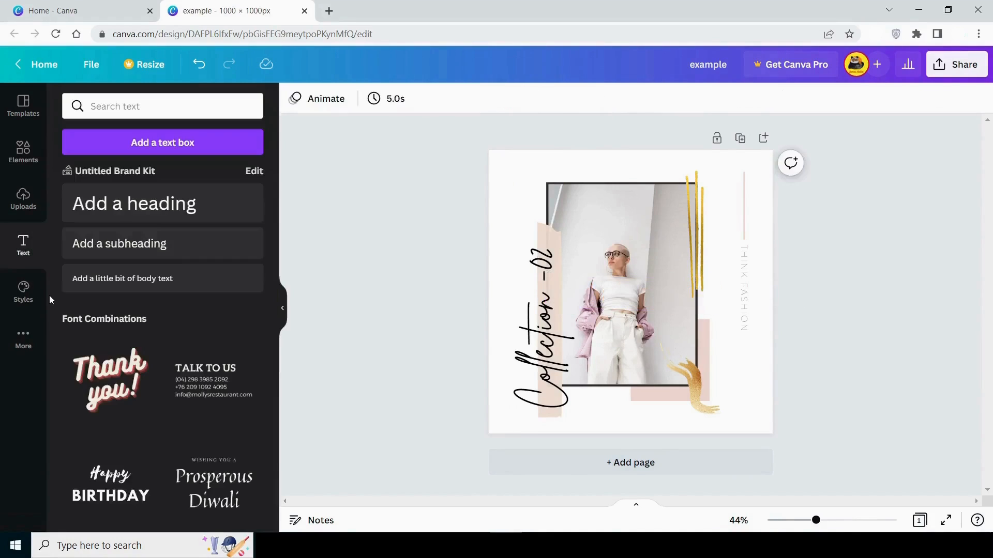
- Apply a Styles combination giving the Collection -02 design a mustard background and new fonts
left_click(23, 292)
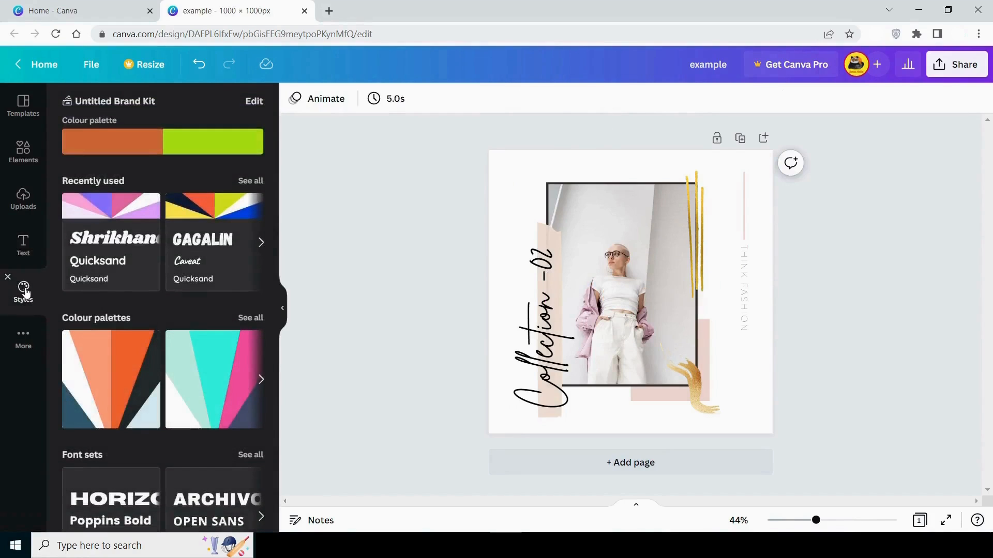
scroll("down", 3)
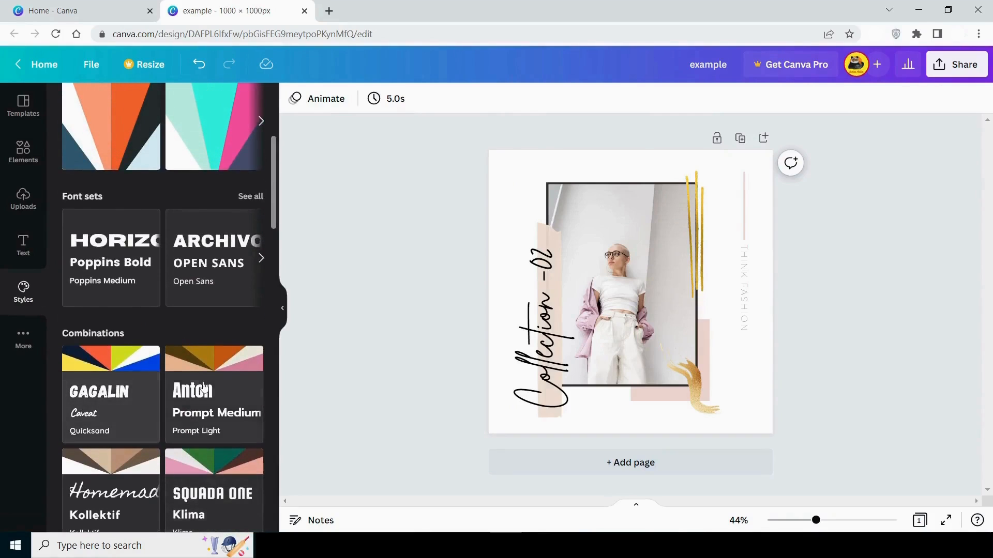
scroll("down", 3)
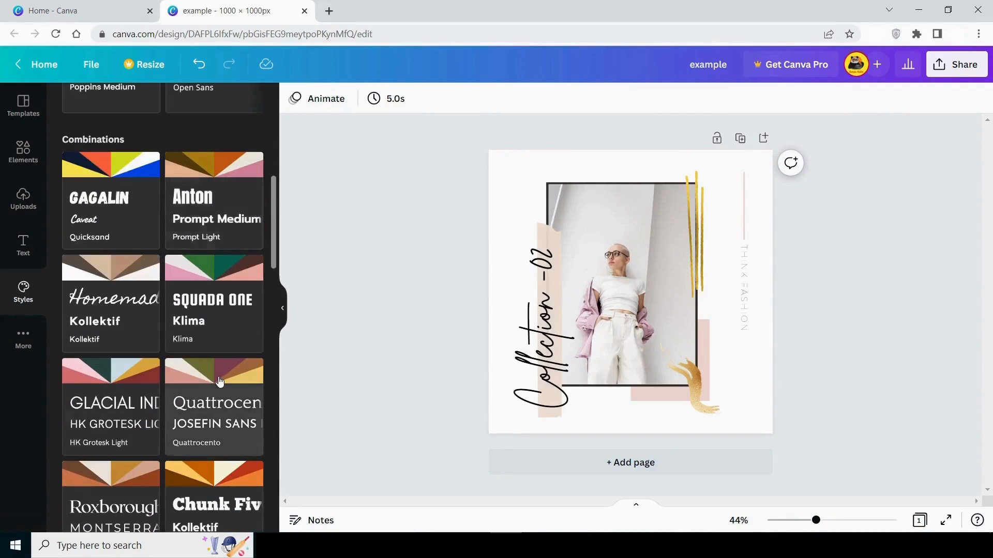
mouse_move(123, 379)
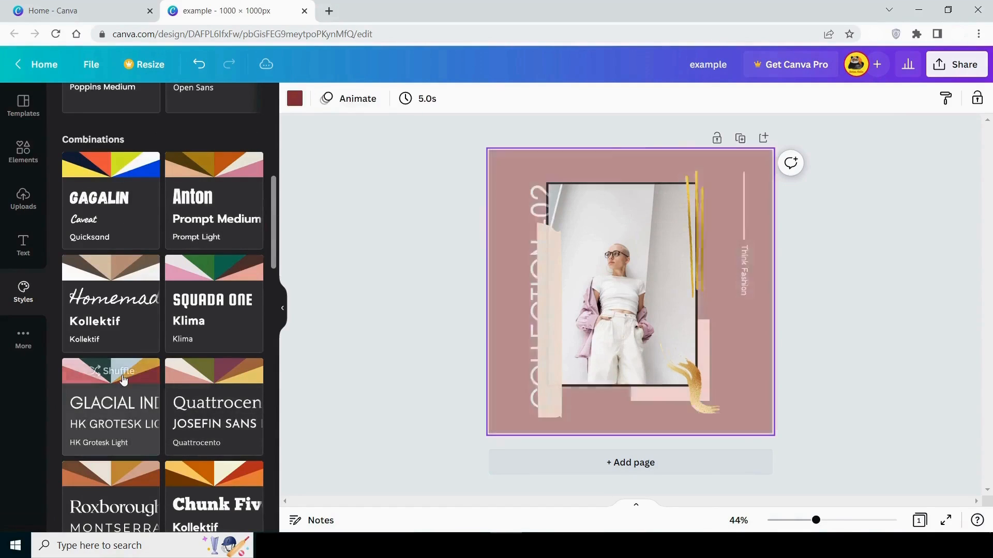
left_click(111, 371)
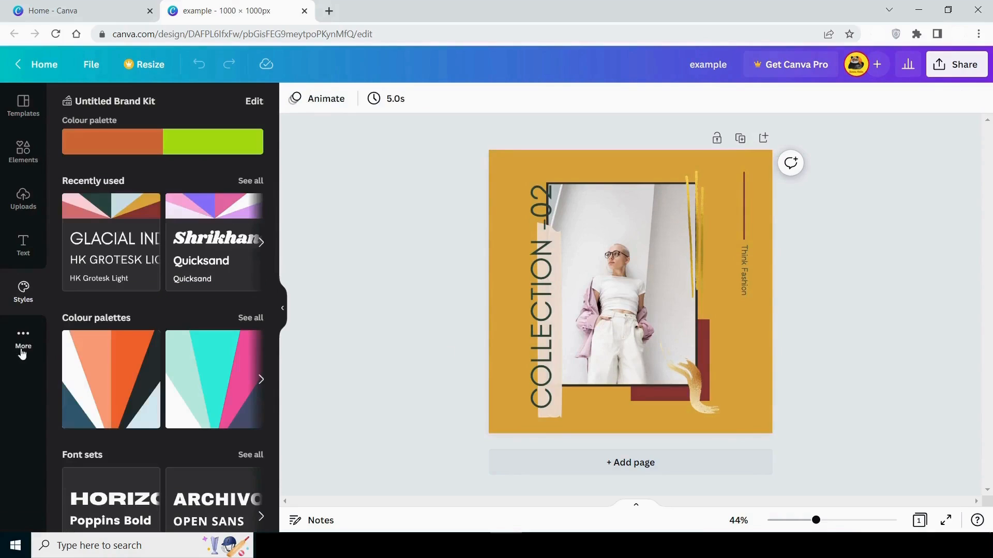
- Browse the apps overview and stock photo library, then show the backgrounds library of colours and images
left_click(23, 343)
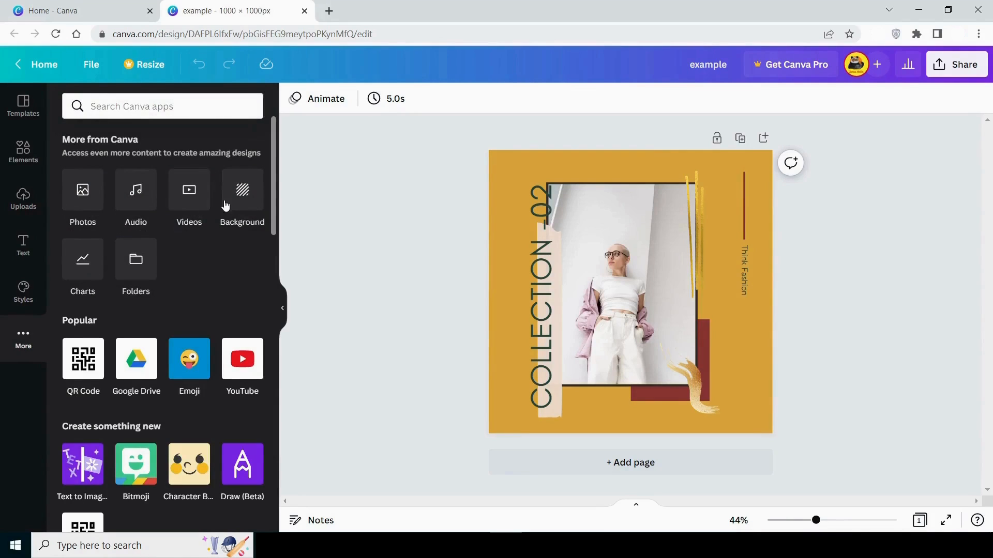
left_click(23, 293)
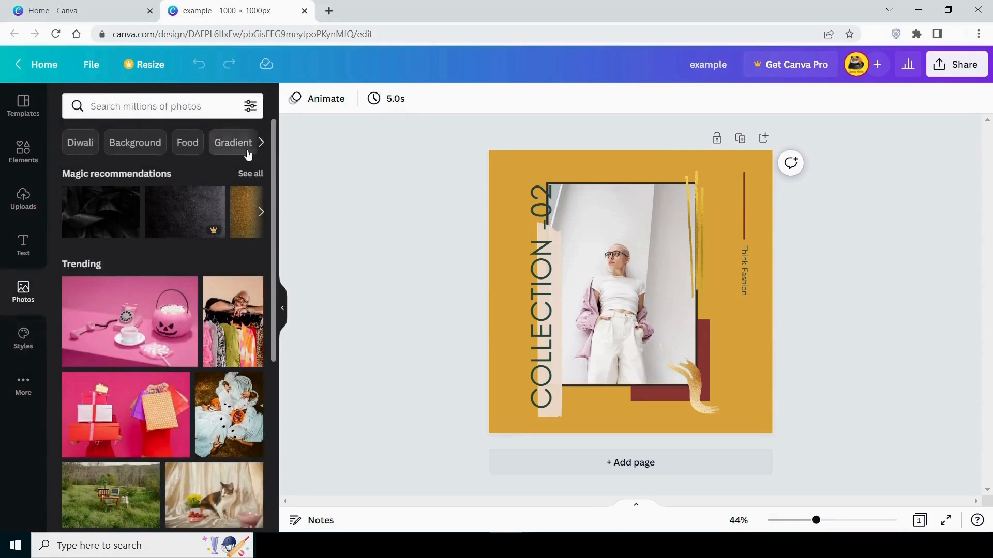
scroll("down", 3)
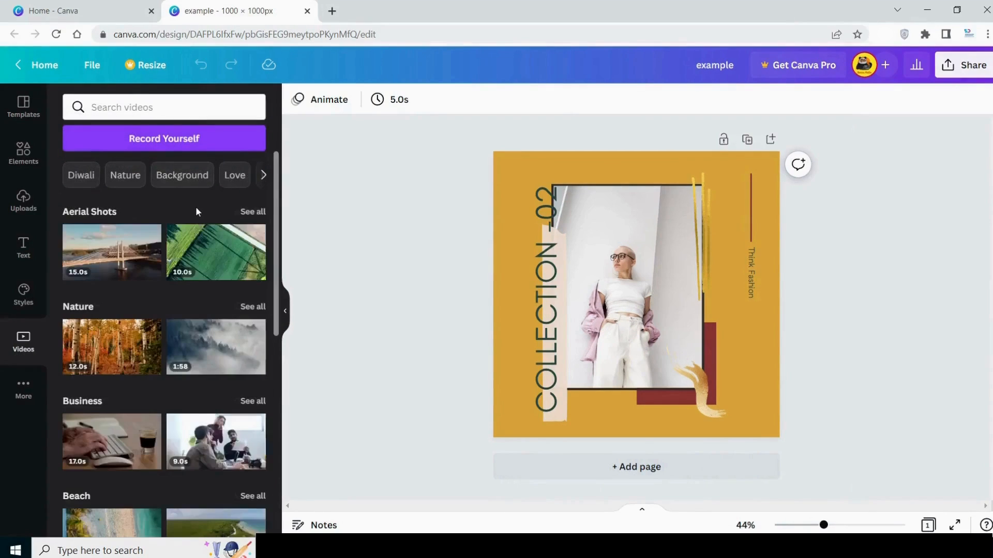
scroll("down", 3)
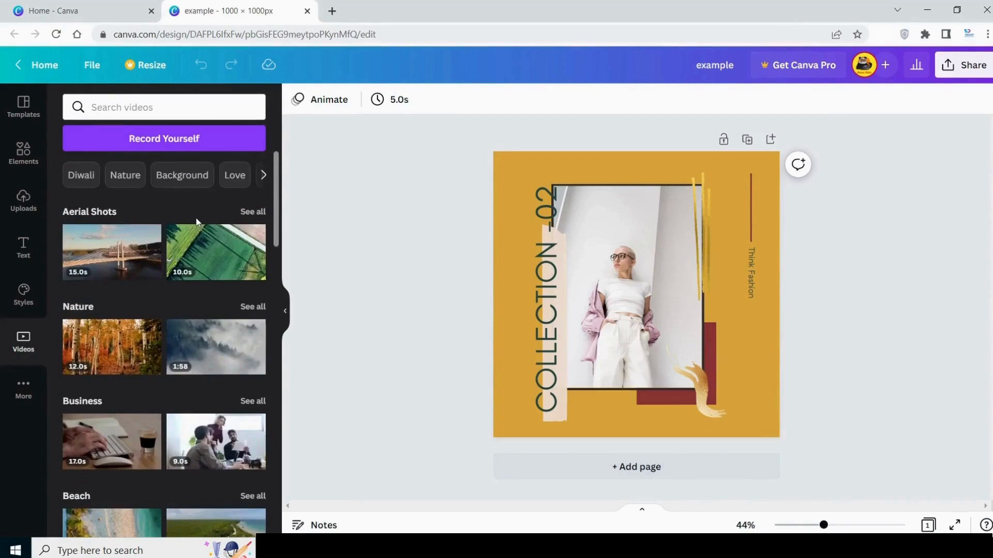
left_click(24, 388)
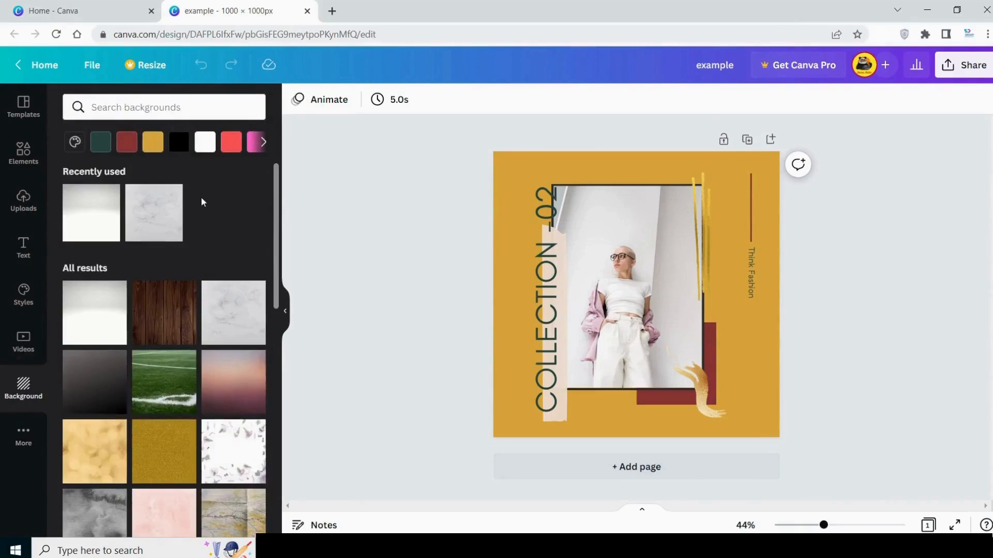
- Scroll through the background library and return to the additional apps overview
scroll("down", 3)
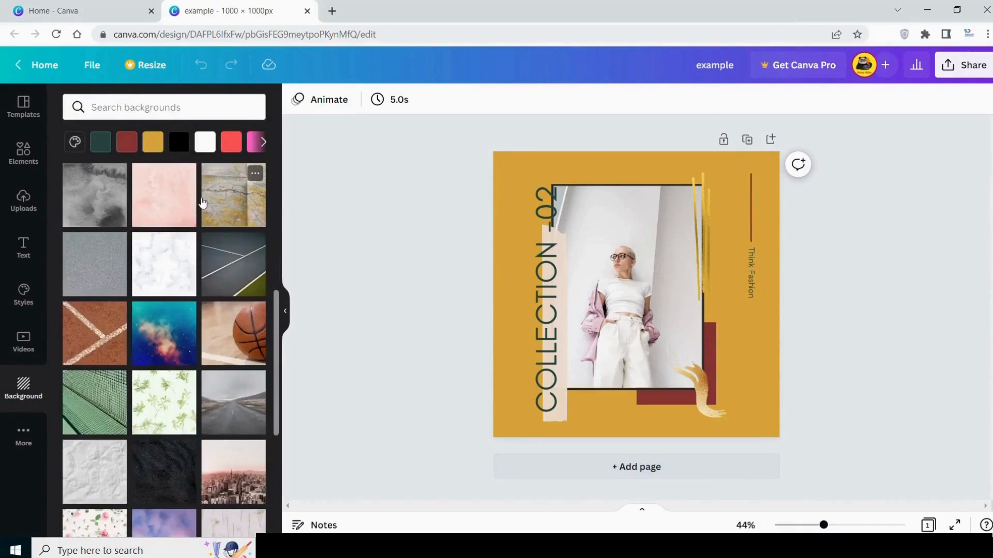
scroll("down", 3)
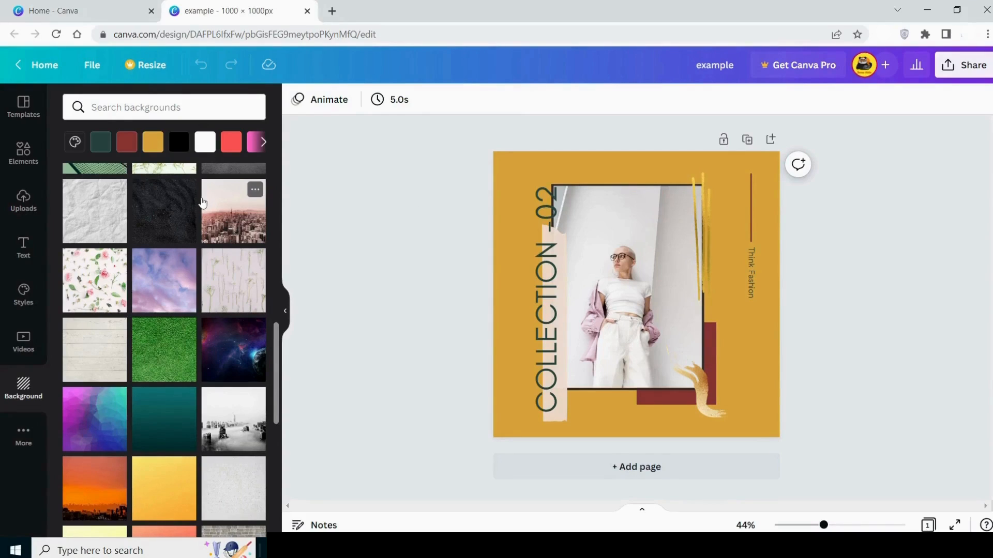
left_click(24, 436)
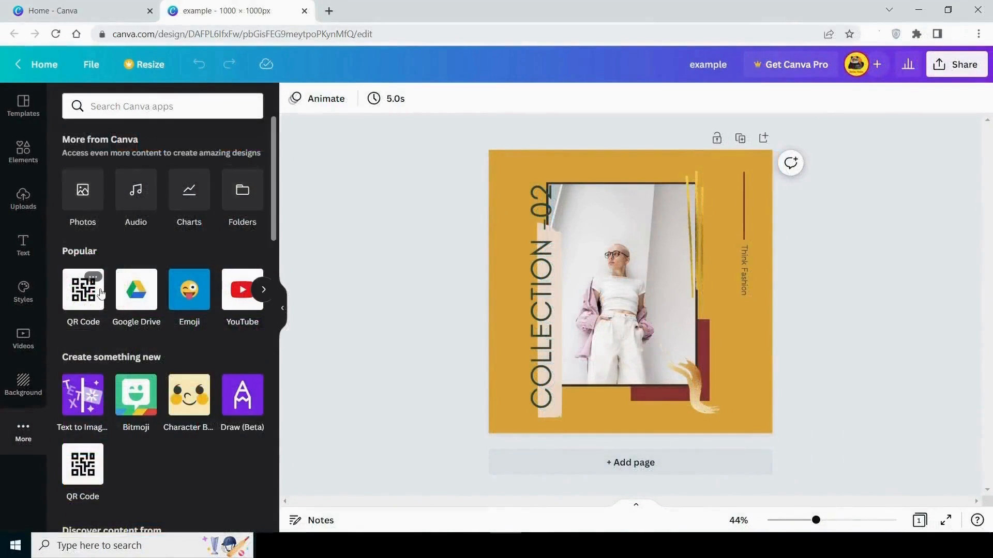
mouse_move(241, 289)
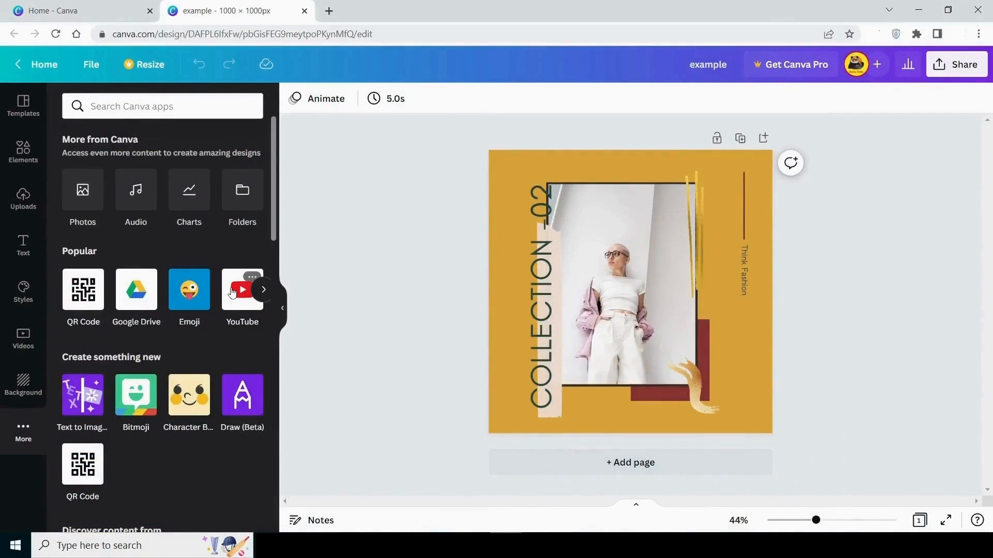
mouse_move(241, 353)
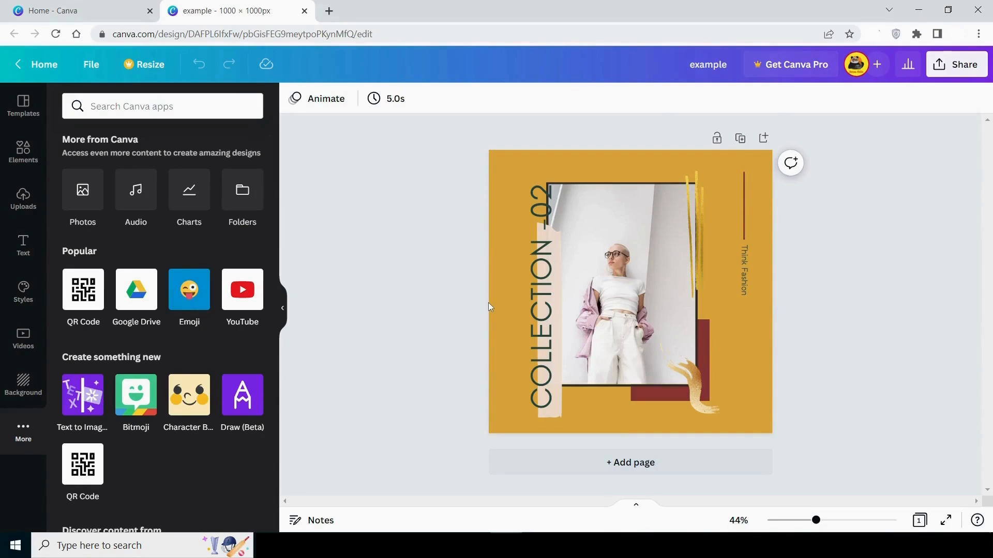
mouse_move(880, 87)
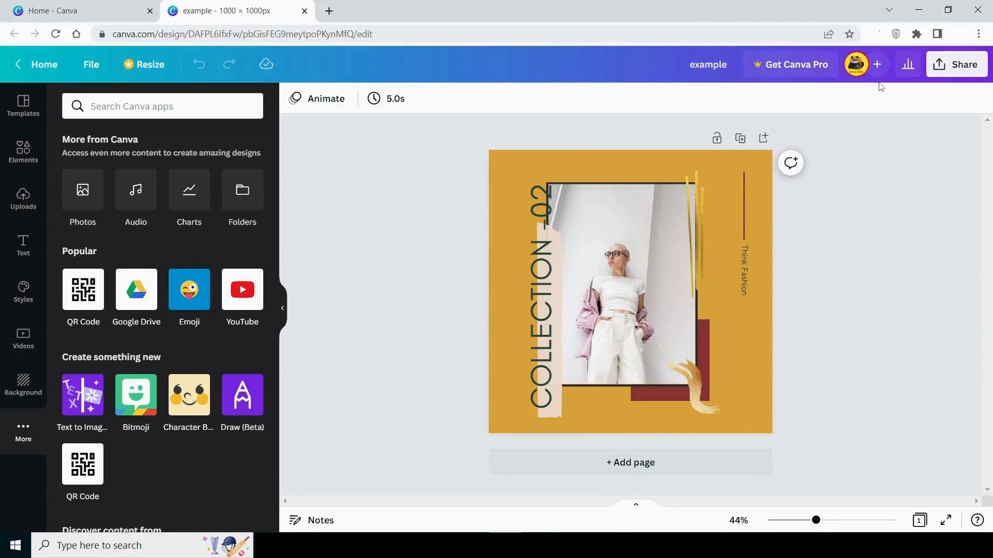
- Show rulers and guides around the 1000 × 1000 px design via the File menu
left_click(91, 64)
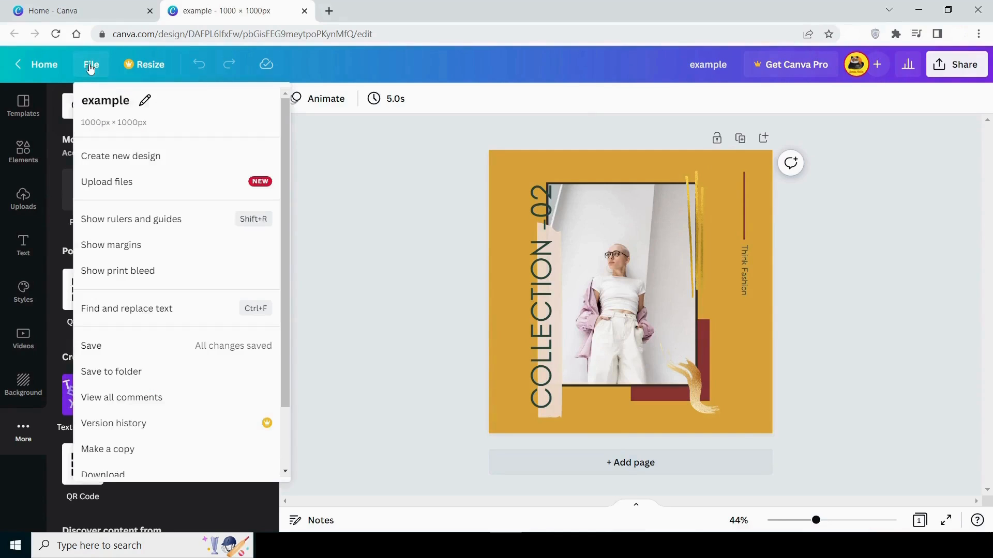
mouse_move(139, 219)
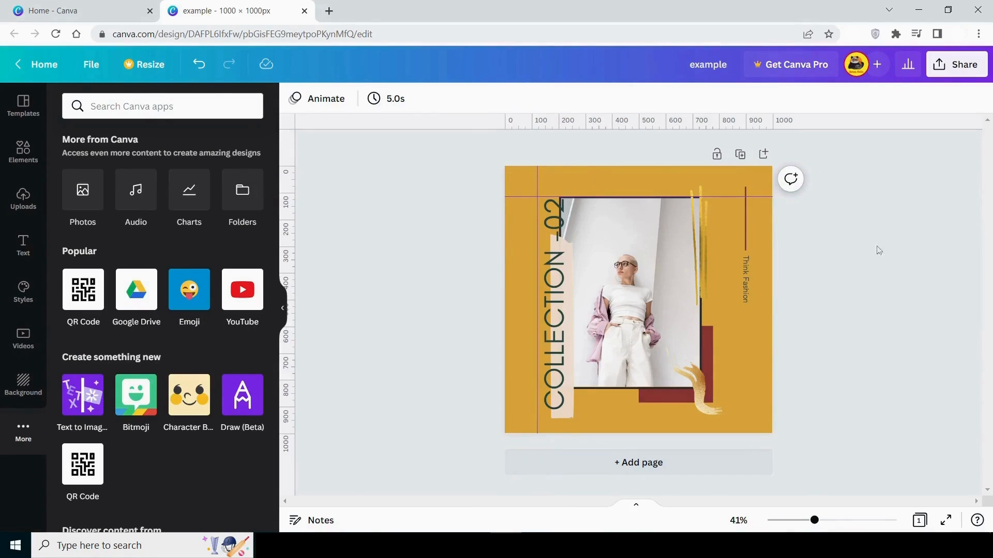
- Adjust the fashion photo to brightness 19, contrast 22 and saturation 16, browsing the filters
left_click(625, 310)
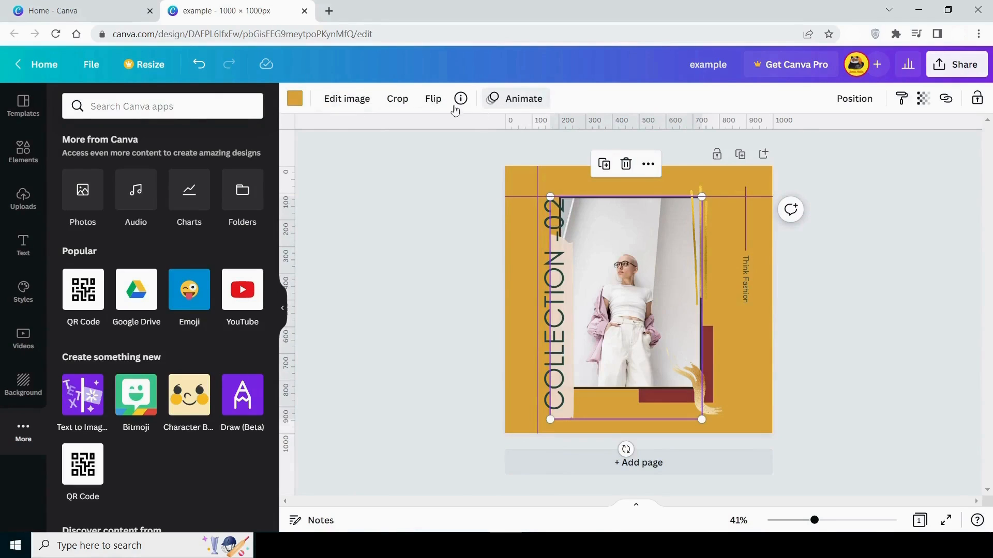
left_click(347, 98)
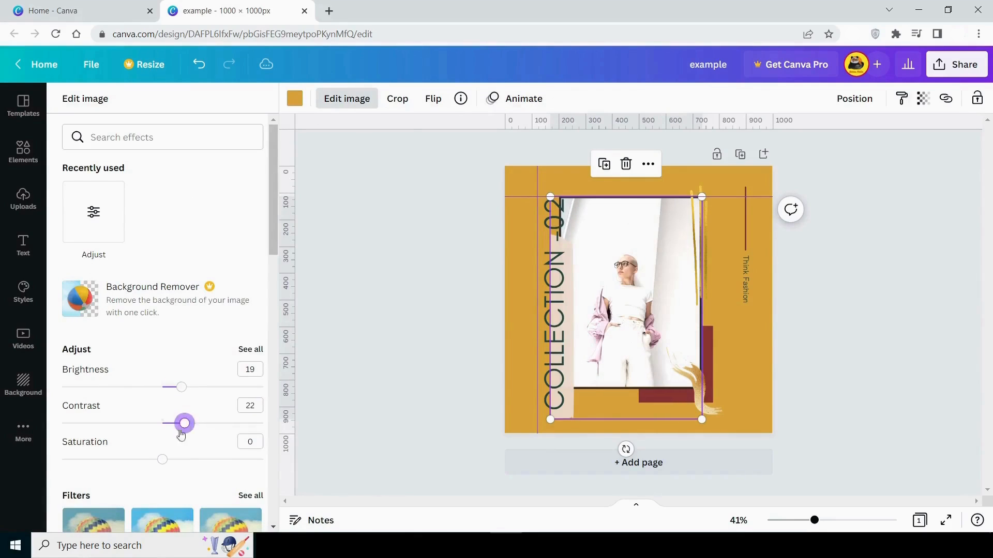
left_click_drag(163, 459, 178, 459)
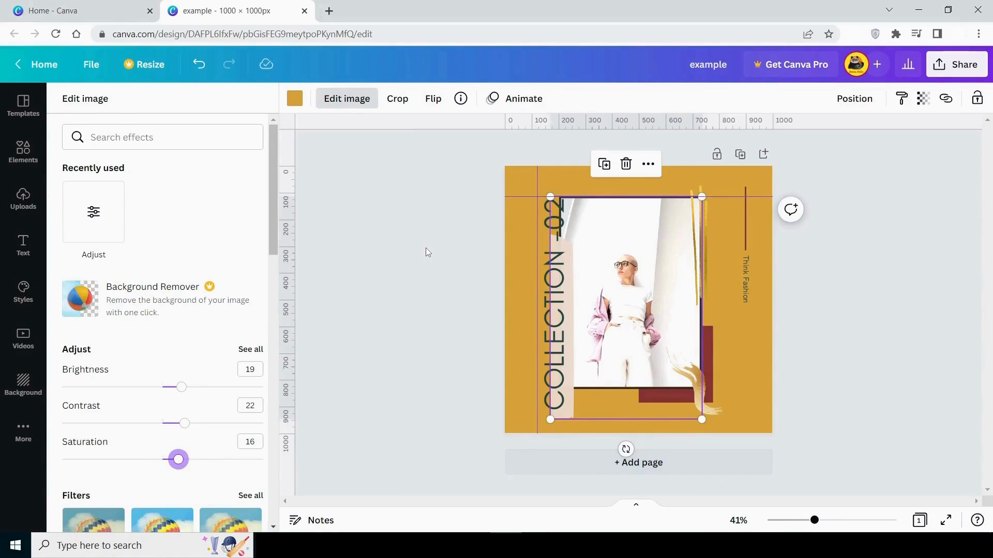
scroll("down", 3)
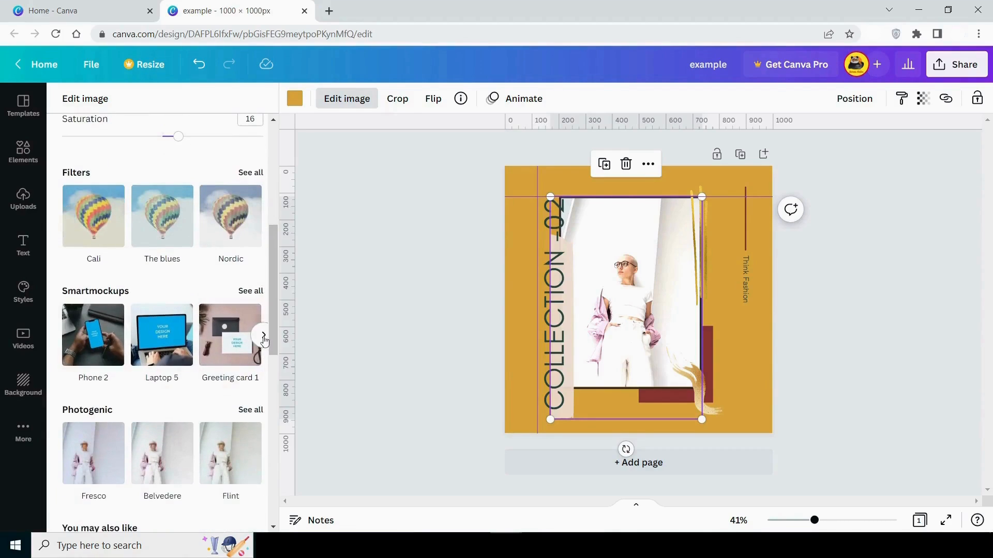
scroll("down", 3)
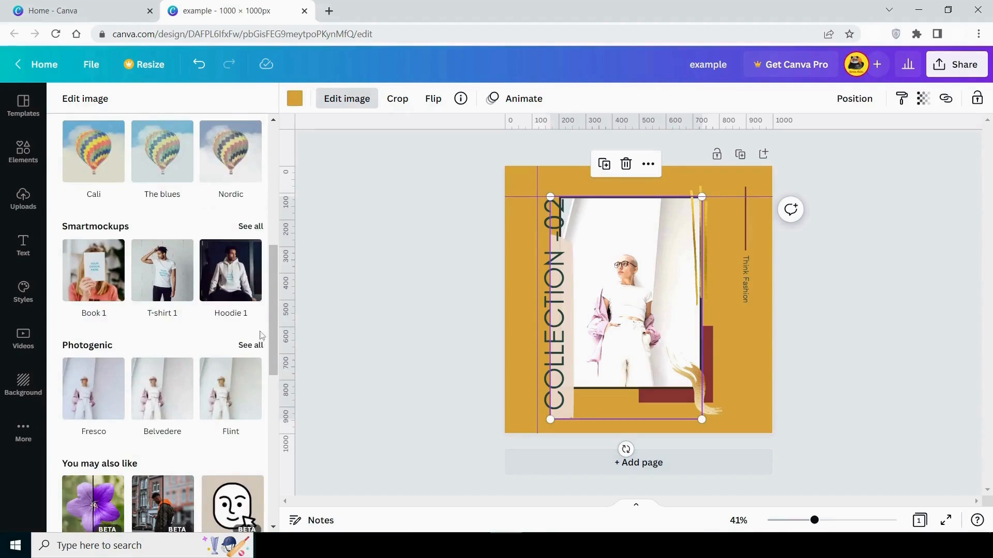
scroll("down", 3)
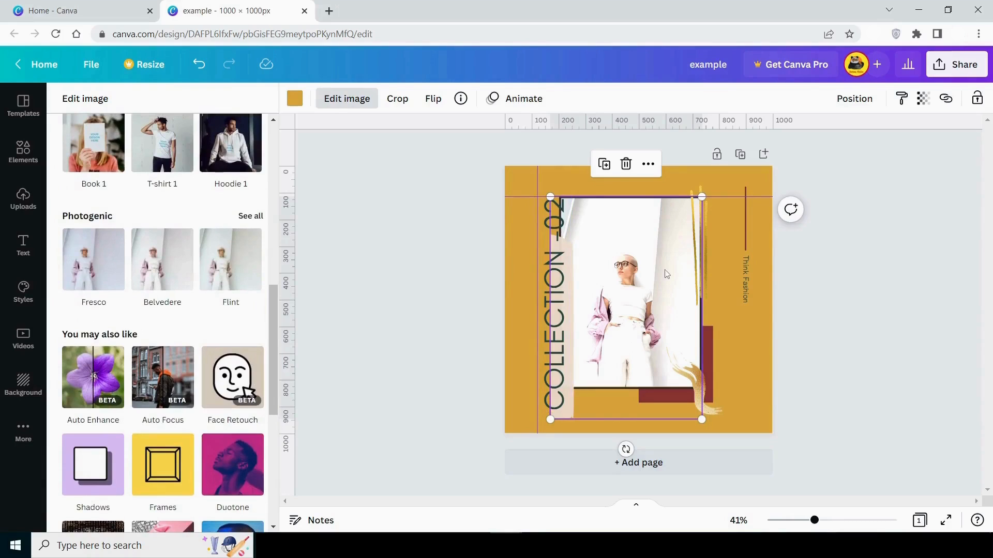
- Give the fashion photo a Pan animation and show its copy and layering options
left_click(523, 98)
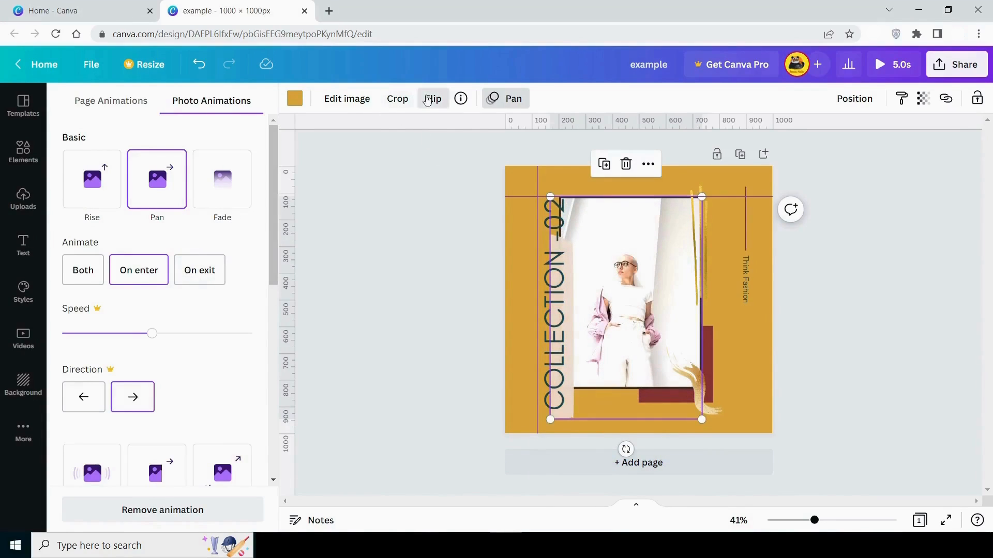
left_click(433, 98)
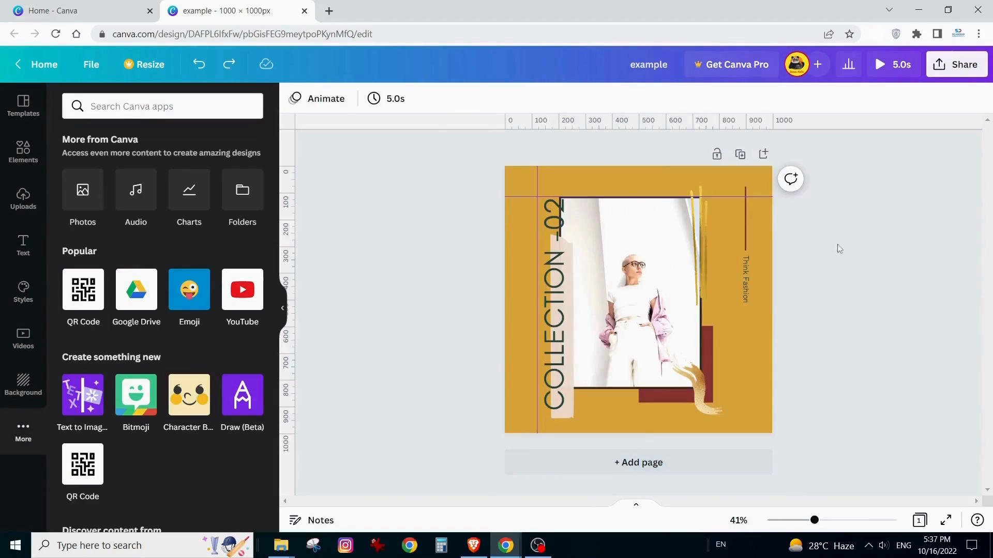
right_click(633, 297)
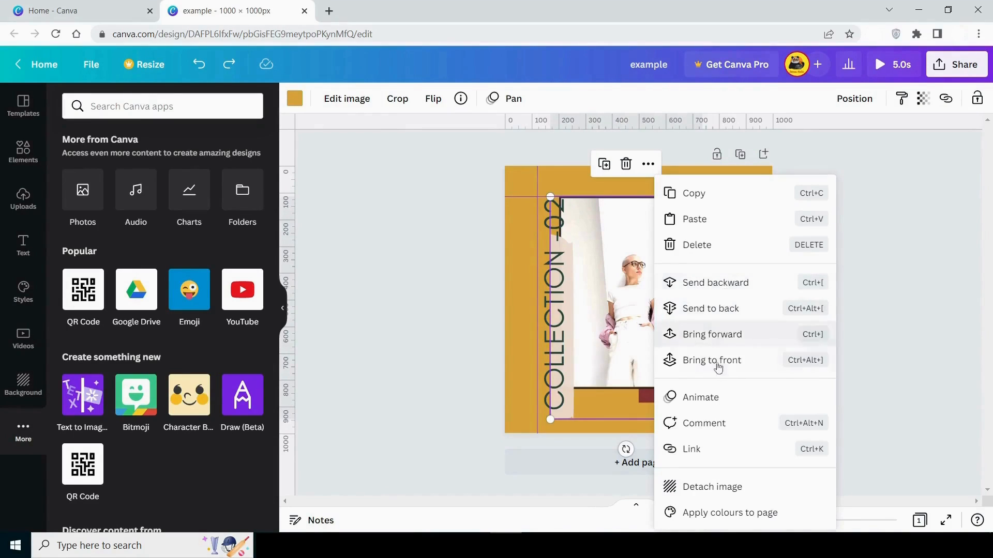
mouse_move(782, 334)
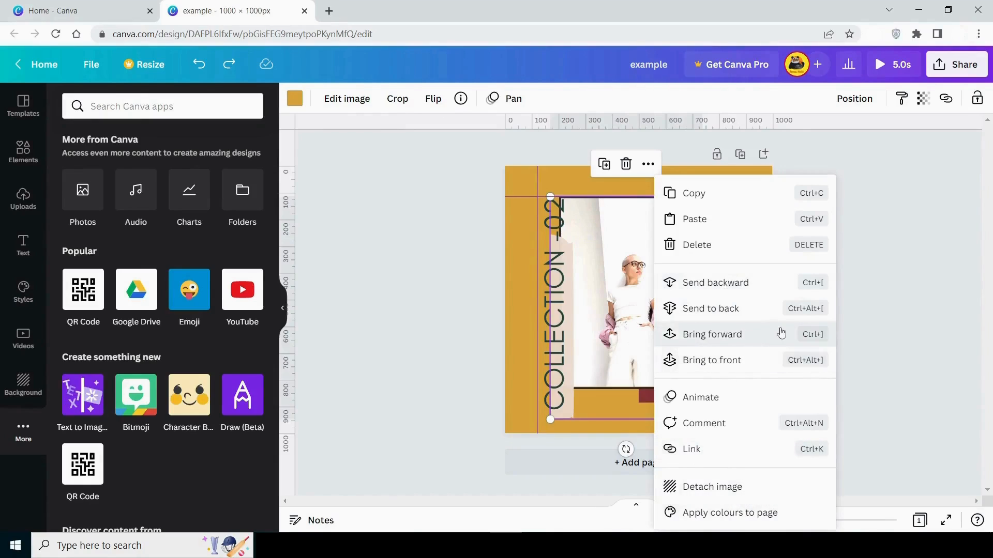